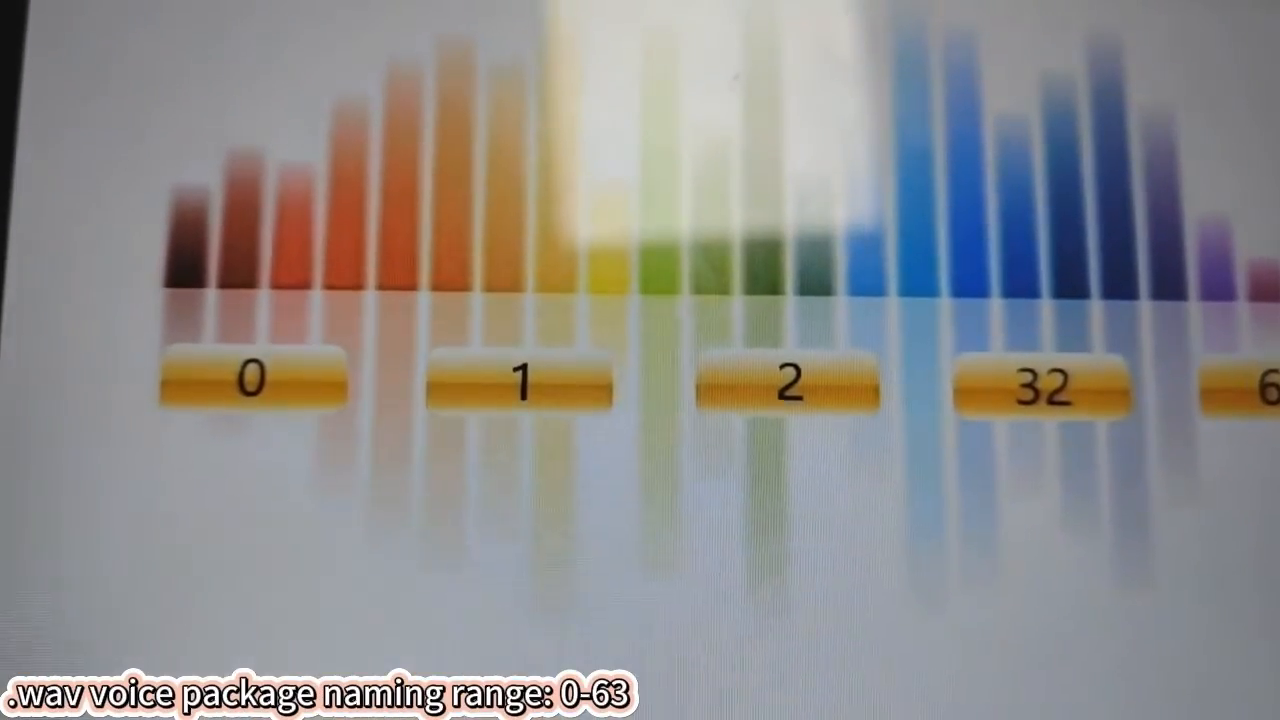
Step: Highlight the touch-button voice ID sentence and the .wae package 1-63 naming range
click(780, 400)
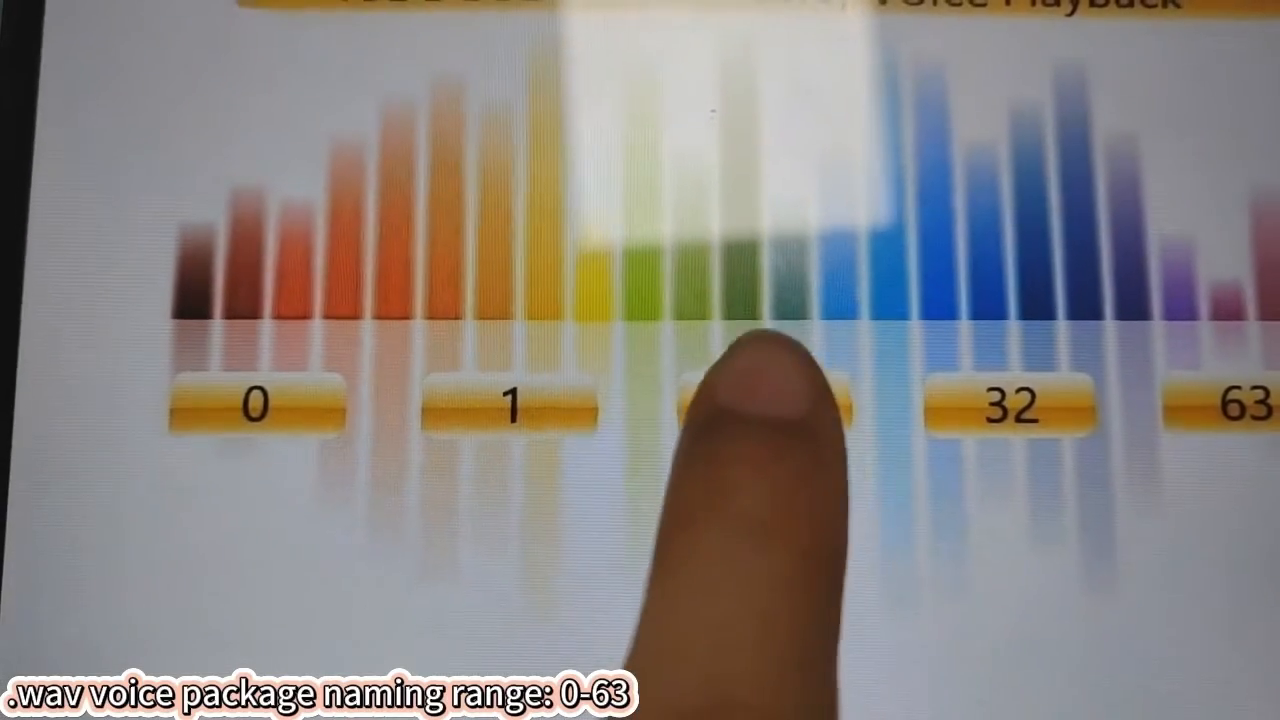
click(720, 410)
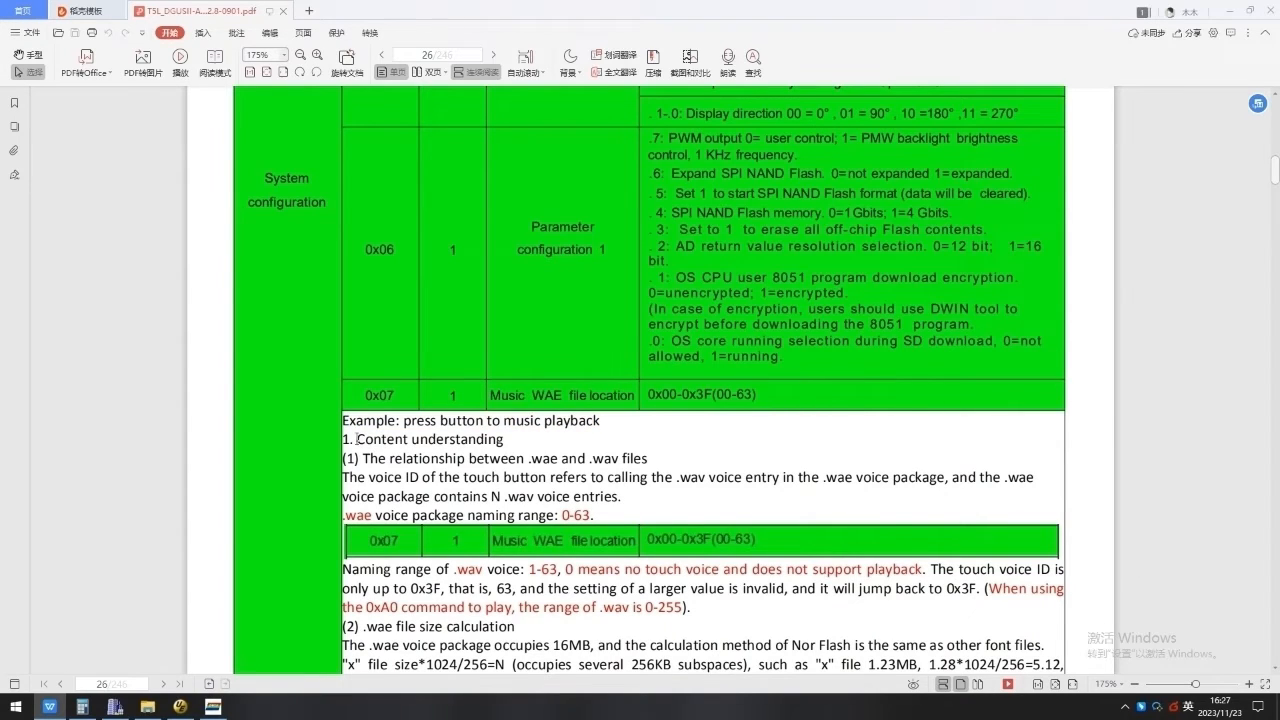
double_click(427, 439)
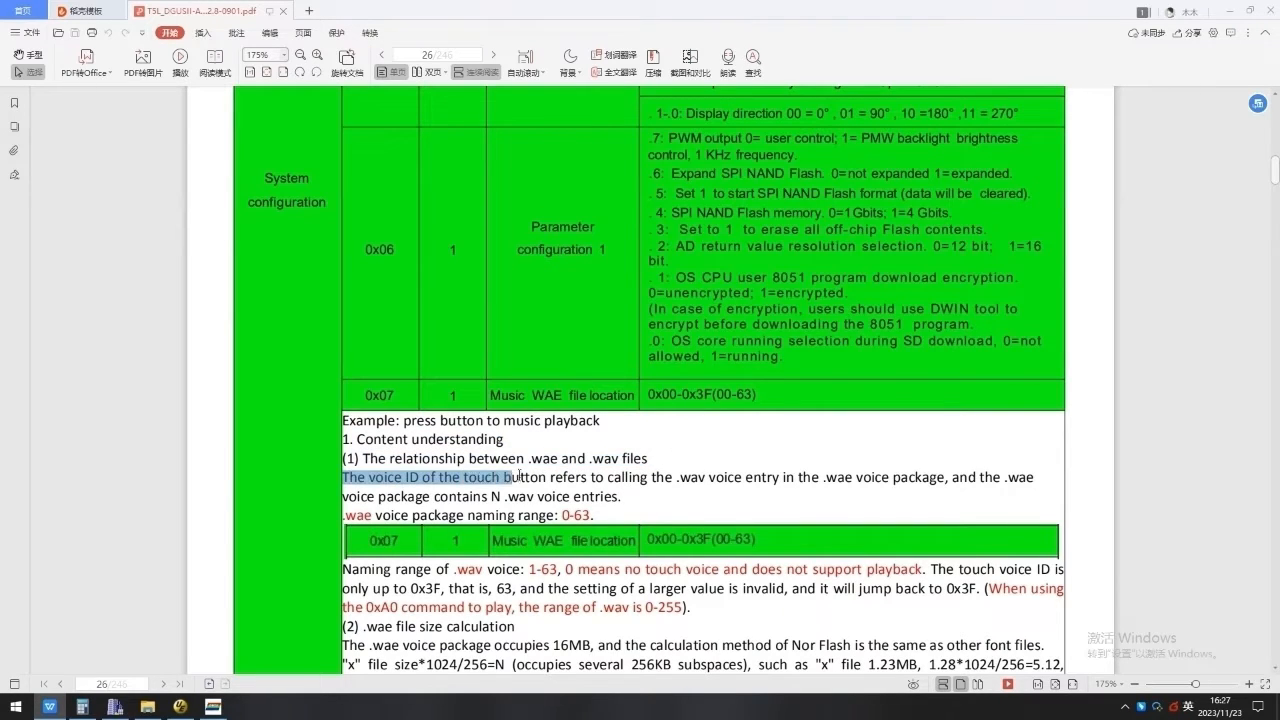
drag(519, 476, 800, 476)
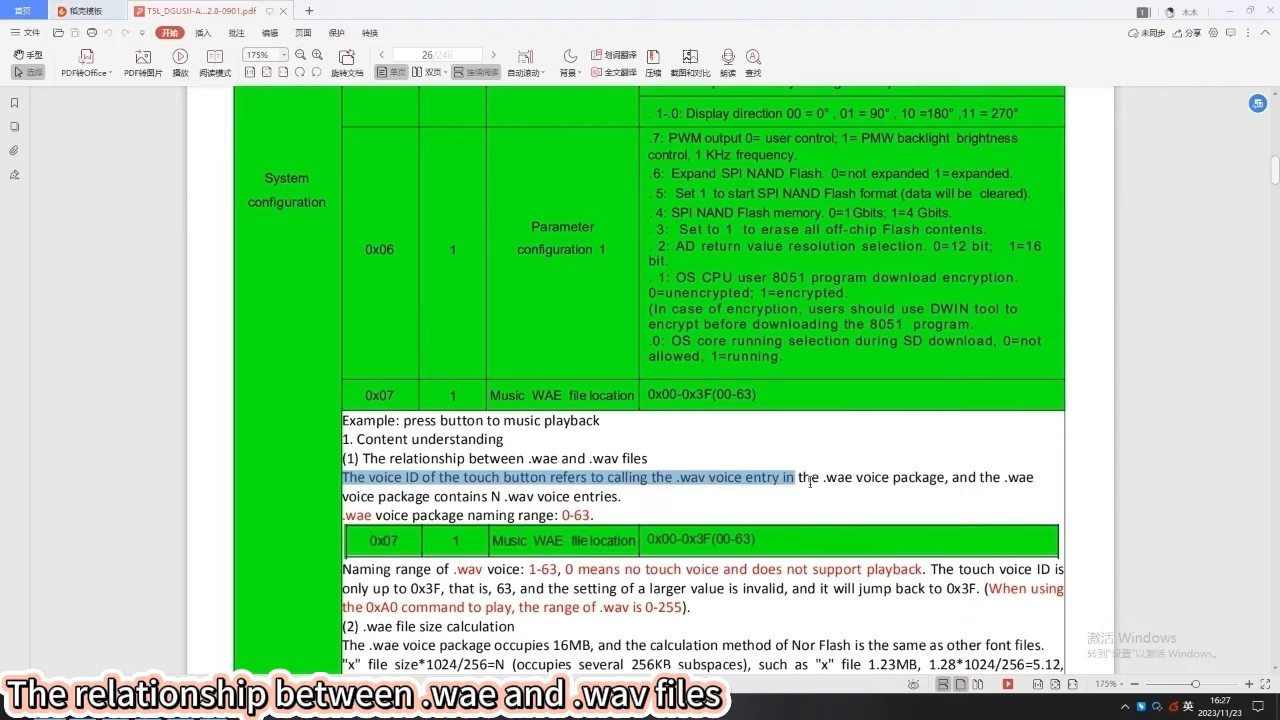
drag(800, 477, 995, 477)
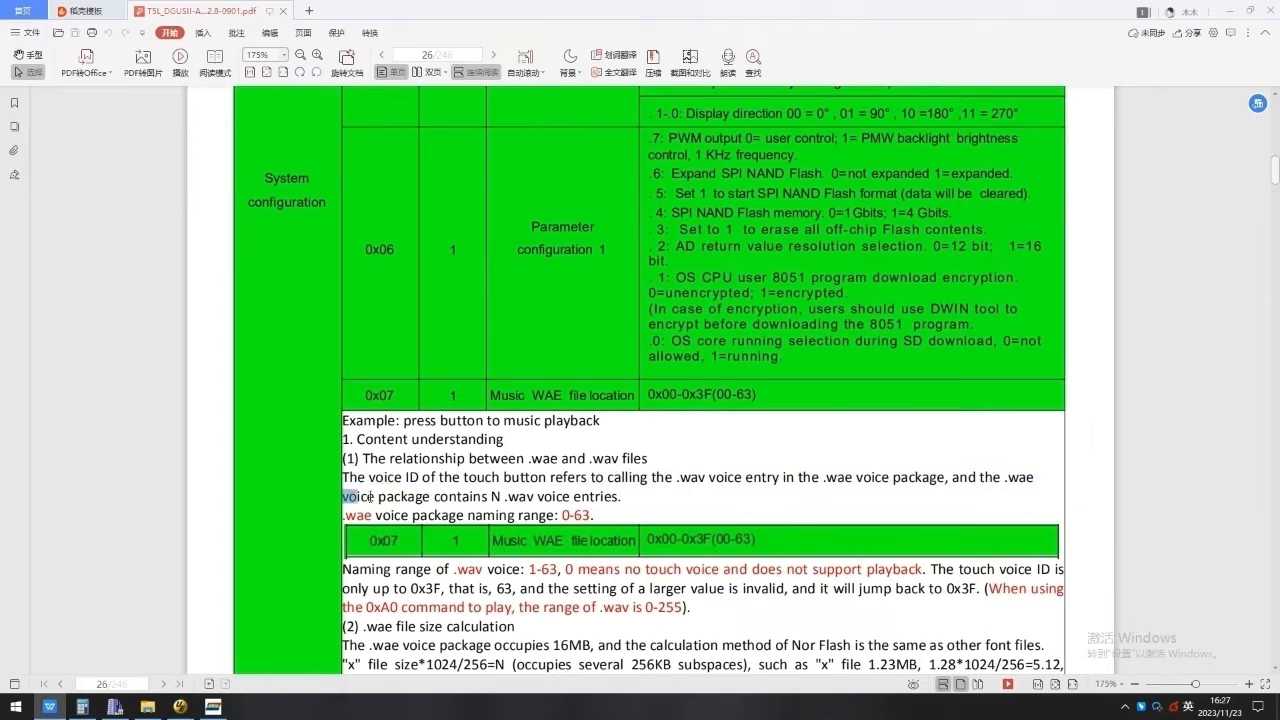
drag(342, 496, 622, 496)
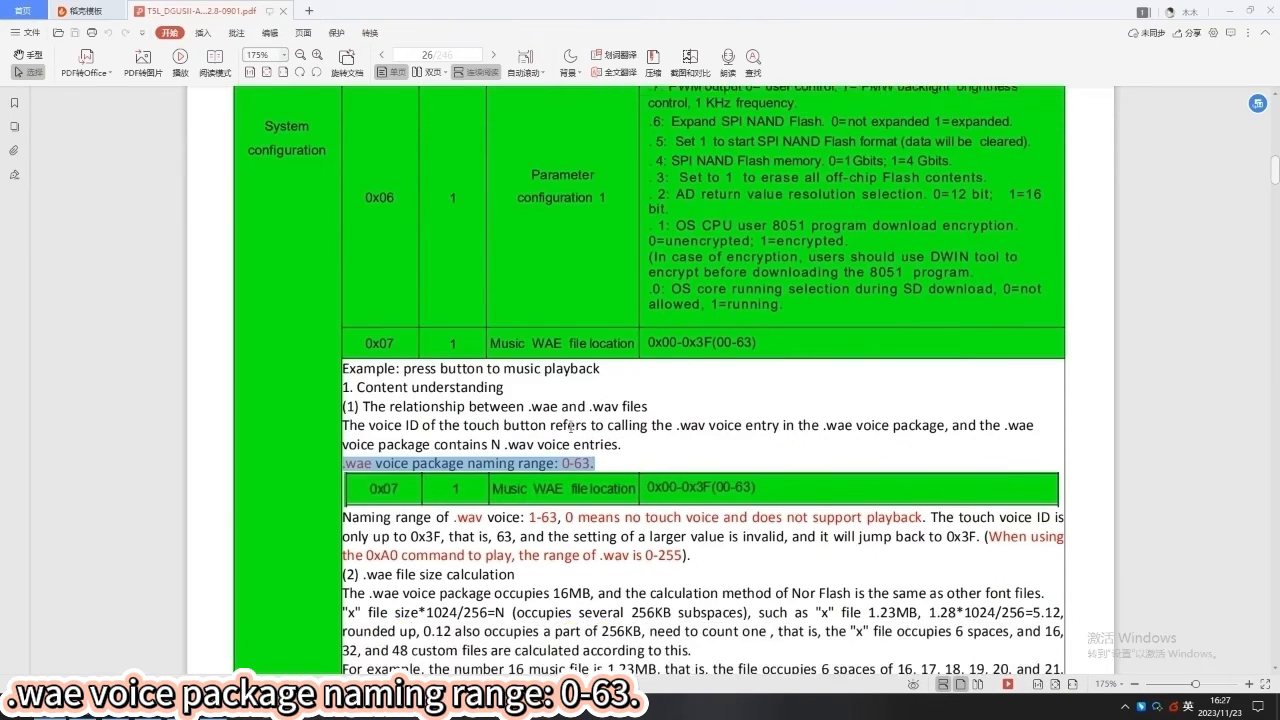
Step: Highlight the 0-255 wav naming range and scroll on toward page 27
scroll(down, 3)
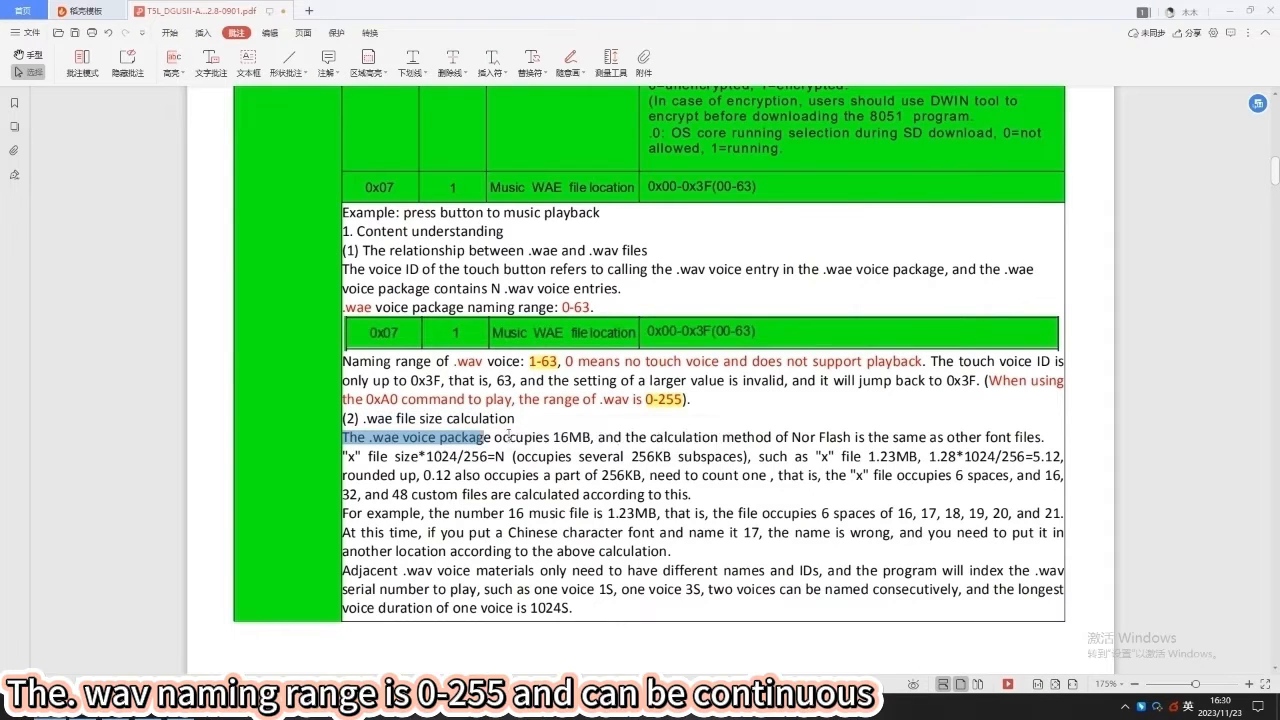
scroll(down, 3)
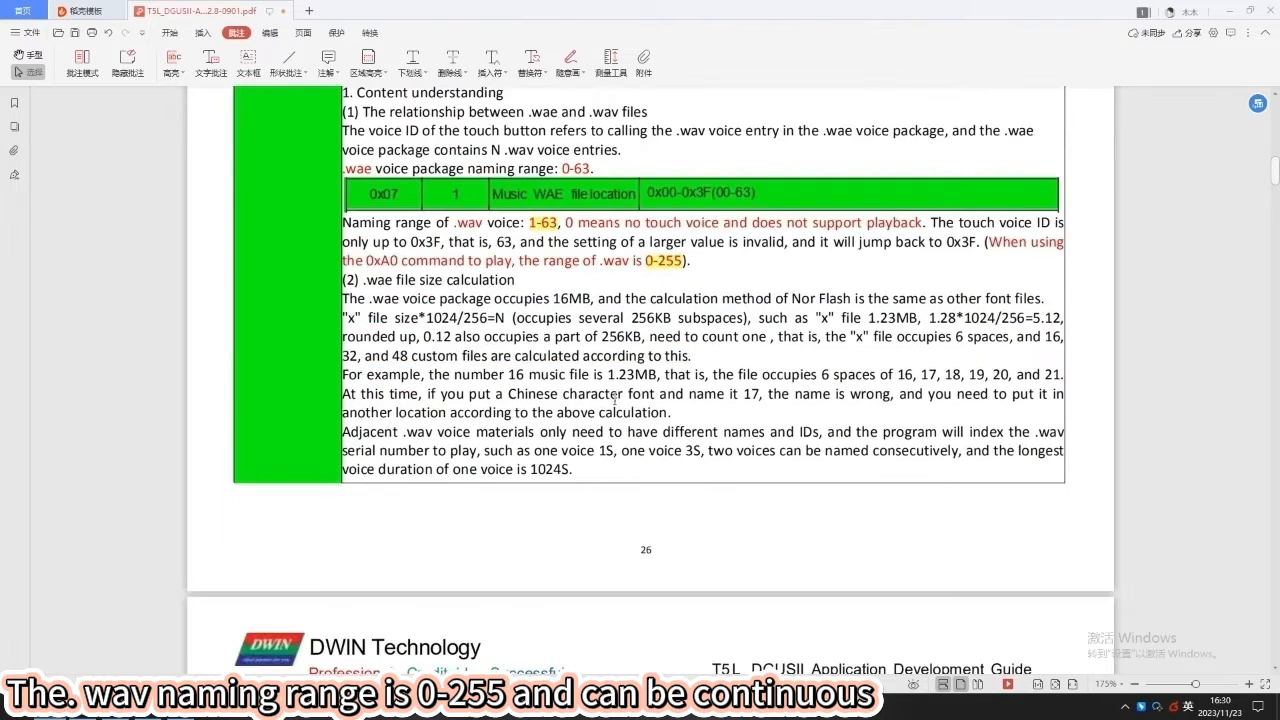
drag(342, 393, 900, 393)
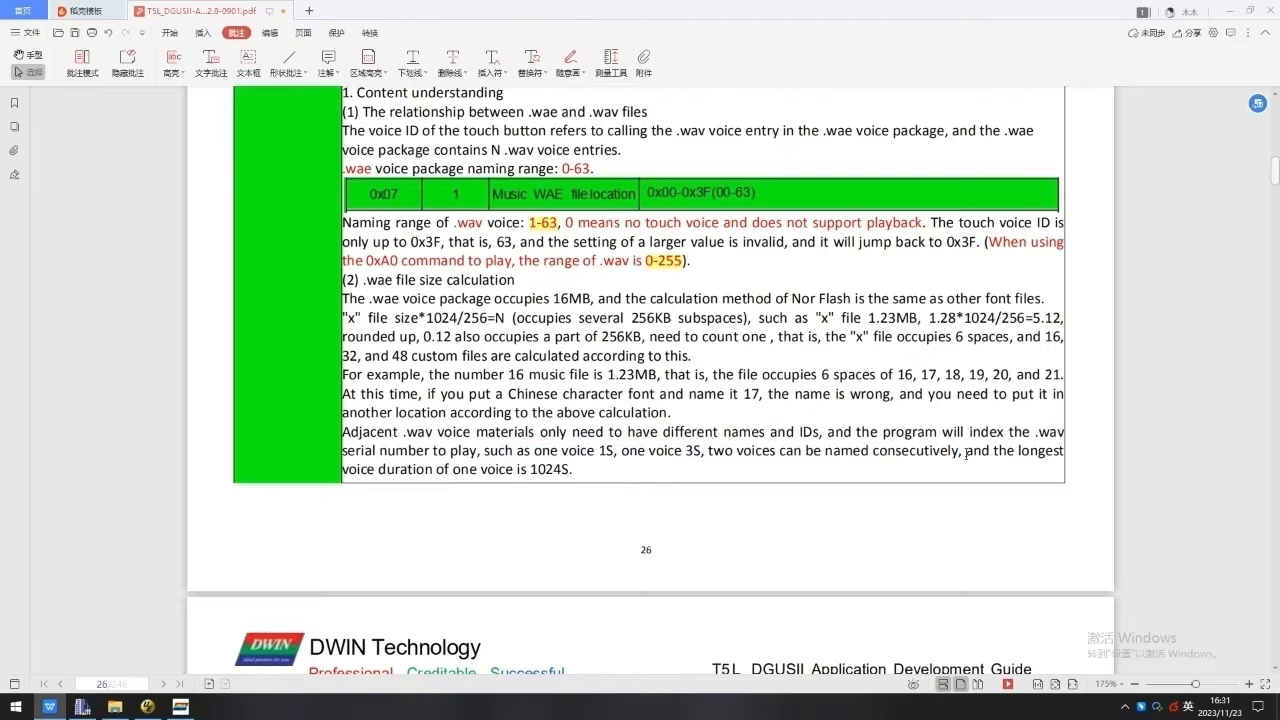
scroll(down, 3)
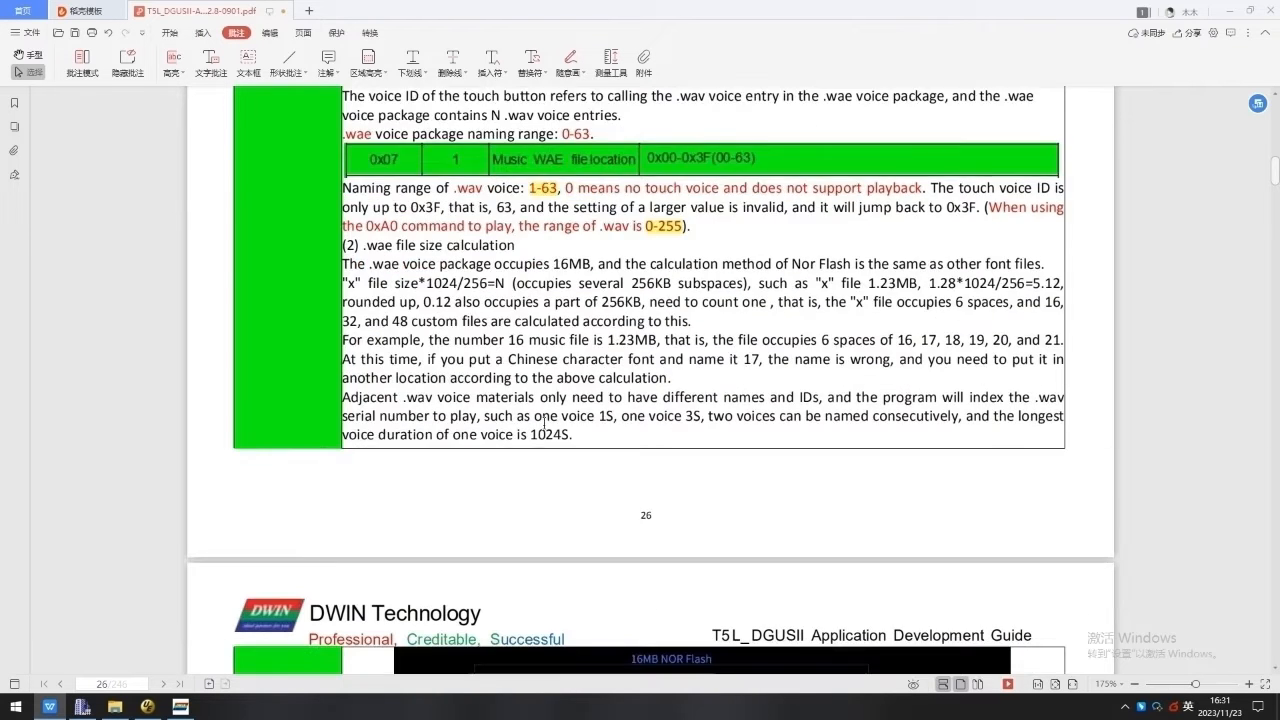
scroll(down, 3)
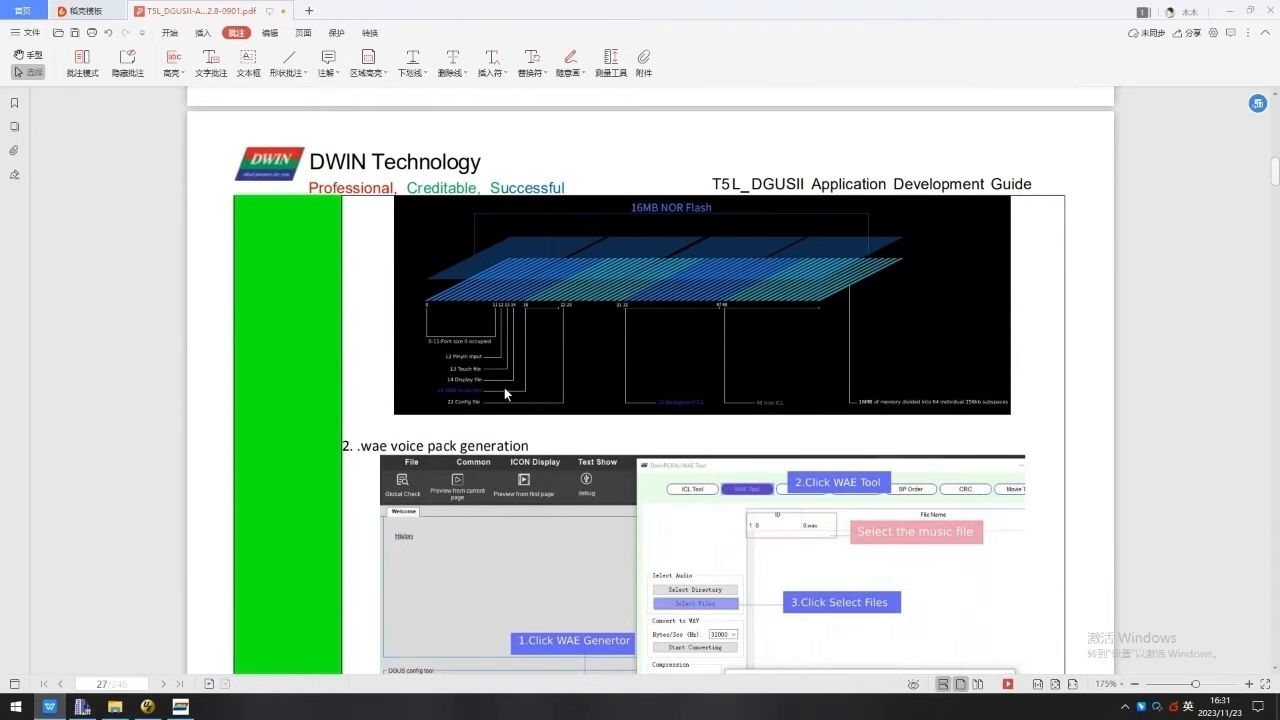
scroll(down, 3)
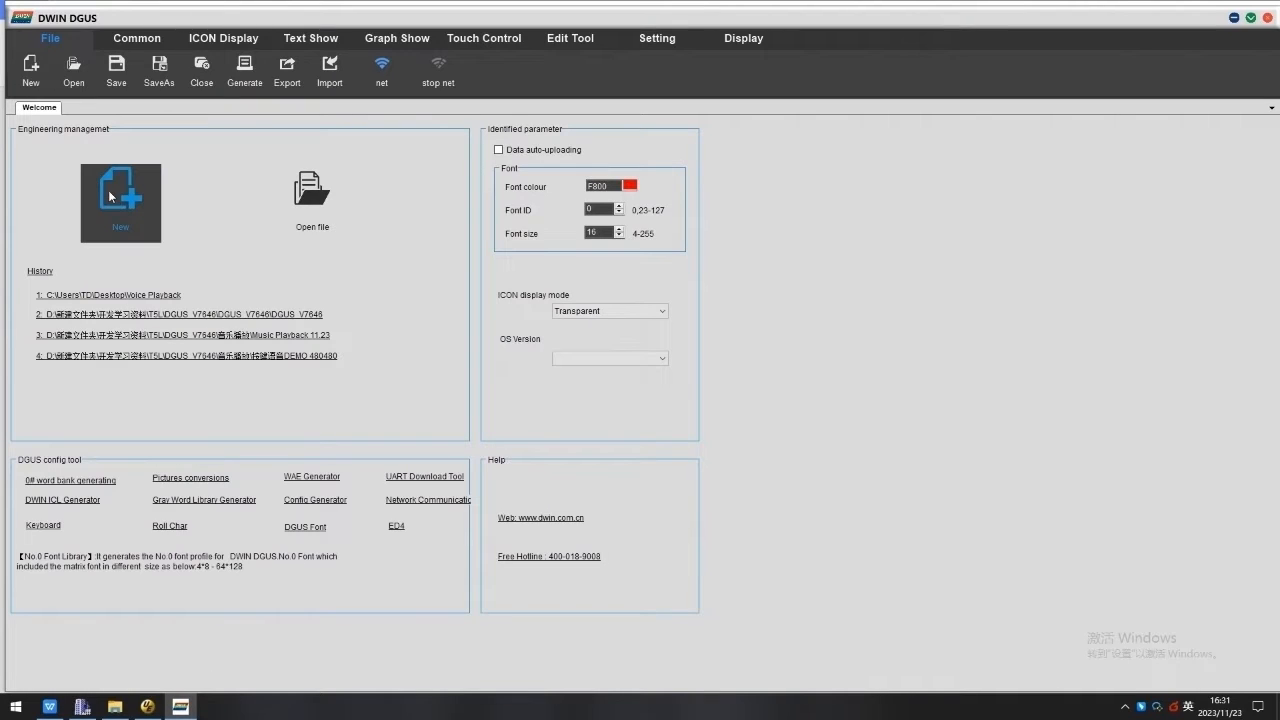
Step: Create a 1024X600 project in the Voice Playback folder and add the background image
click(120, 203)
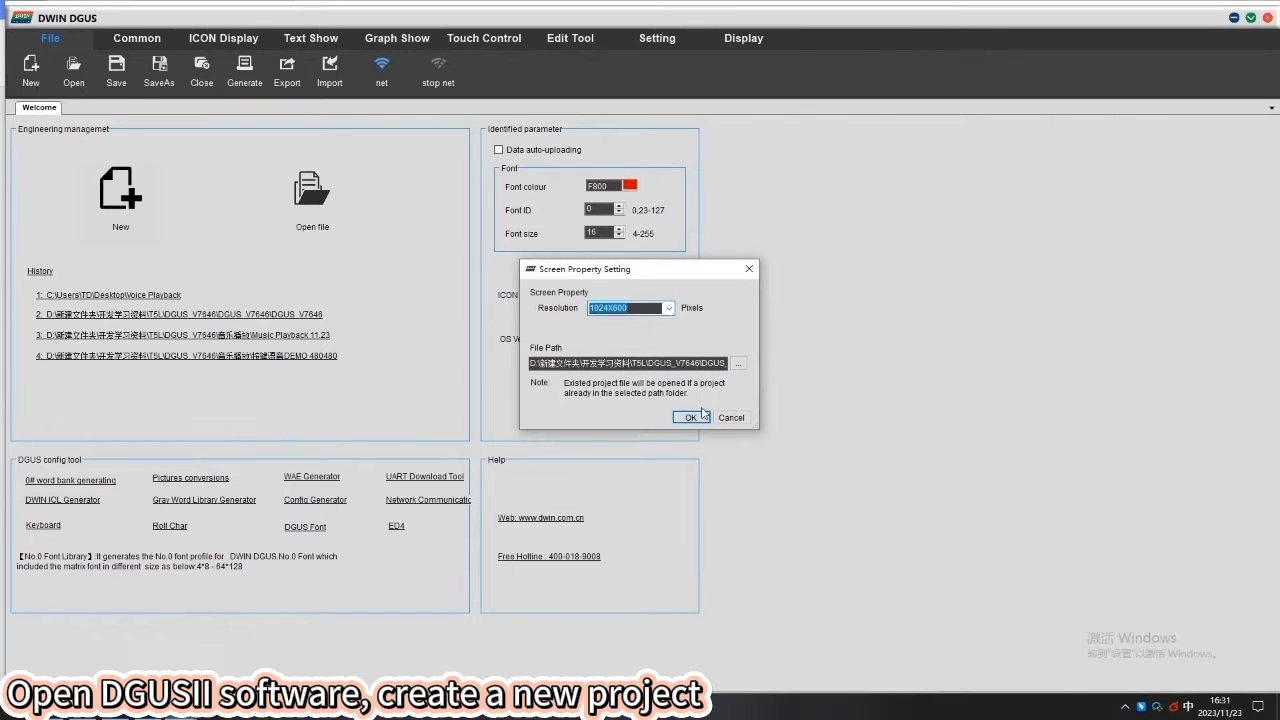
click(738, 363)
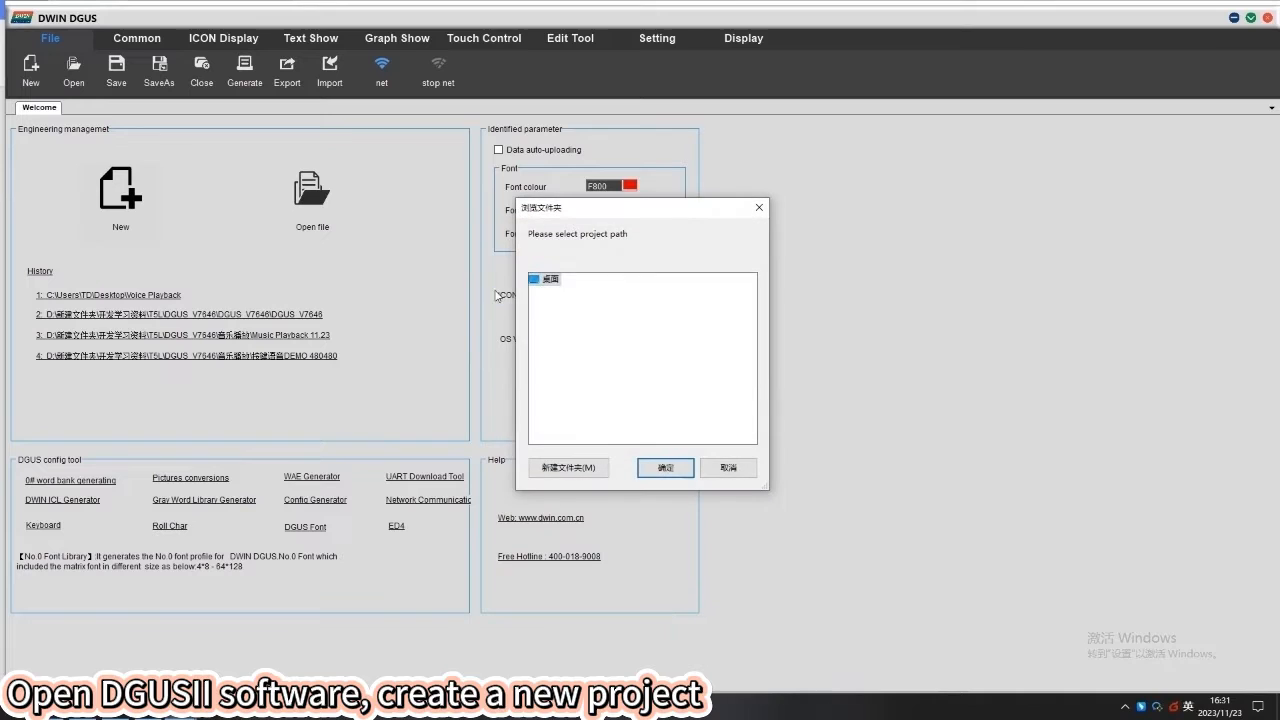
click(535, 278)
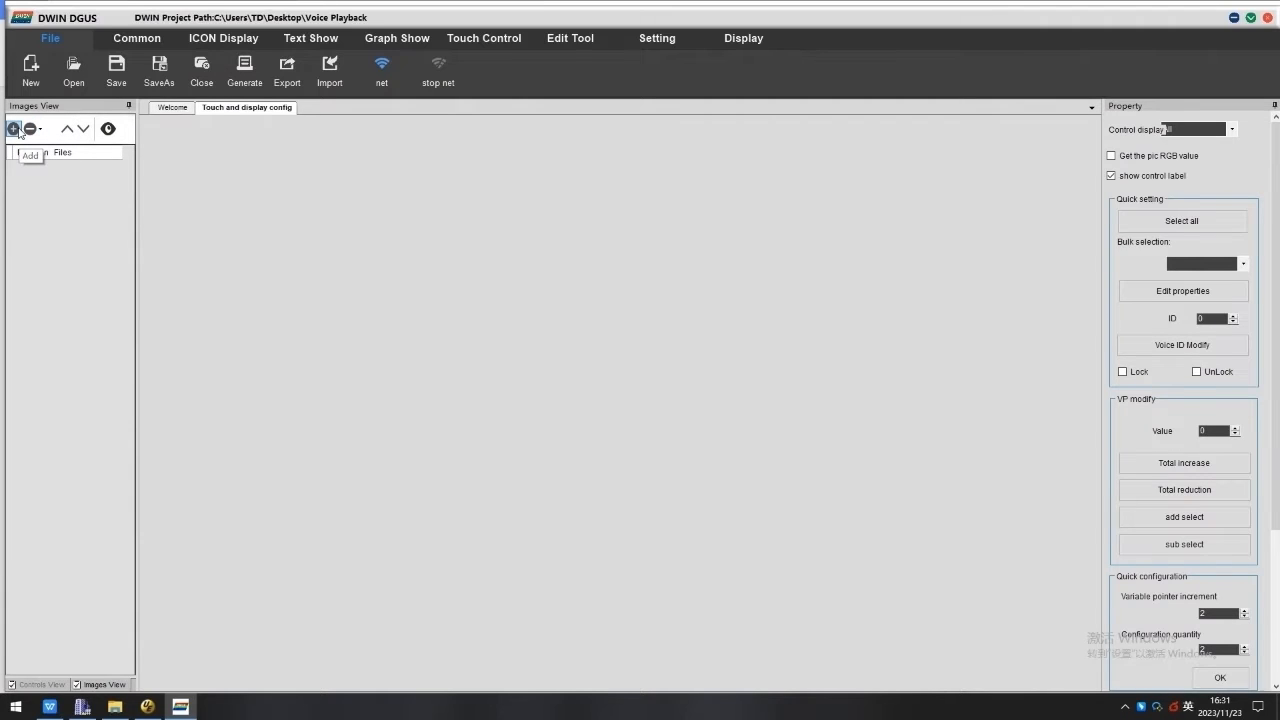
click(13, 128)
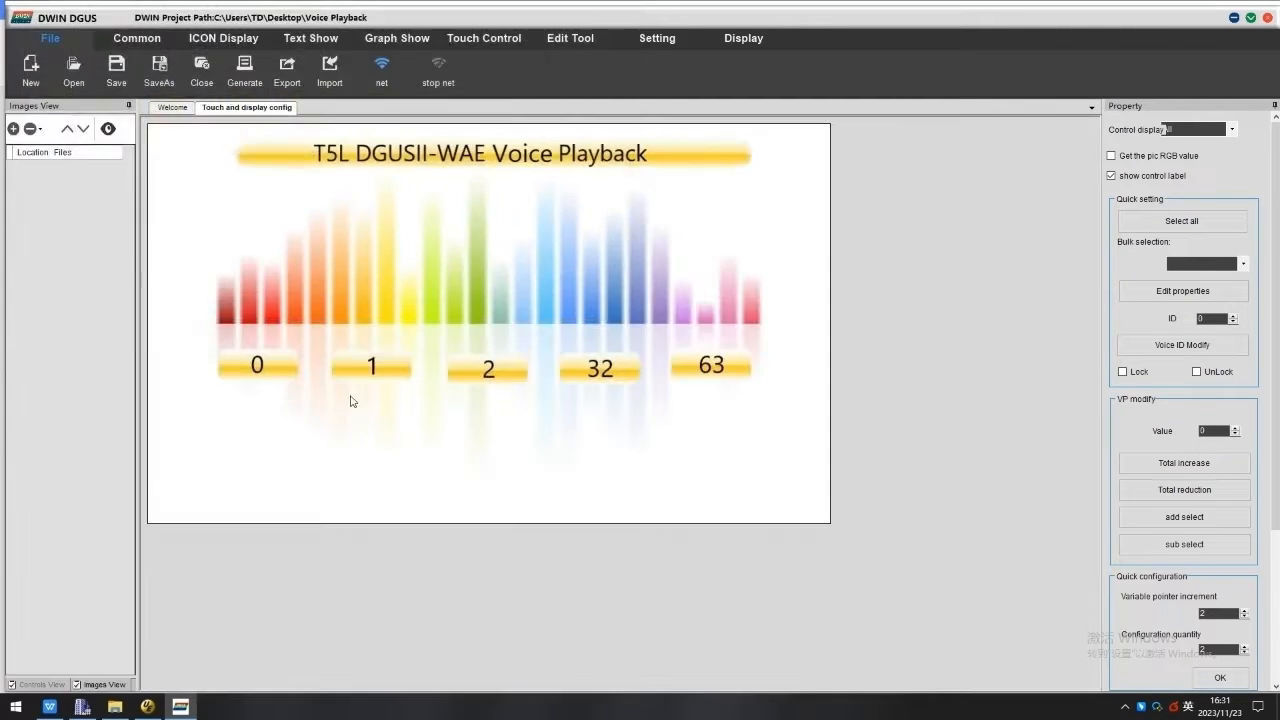
click(171, 107)
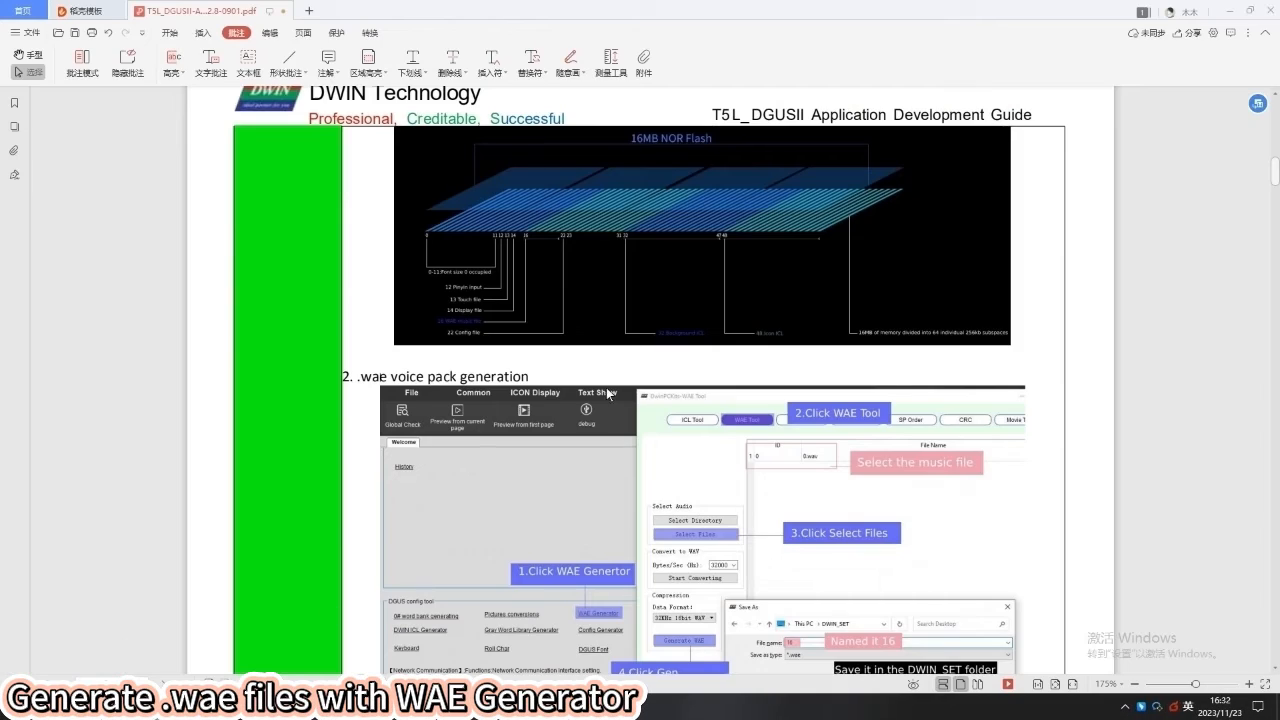
Step: Select the six mp3 voice files from the Voice Playback folder in the WAE Tool
scroll(down, 3)
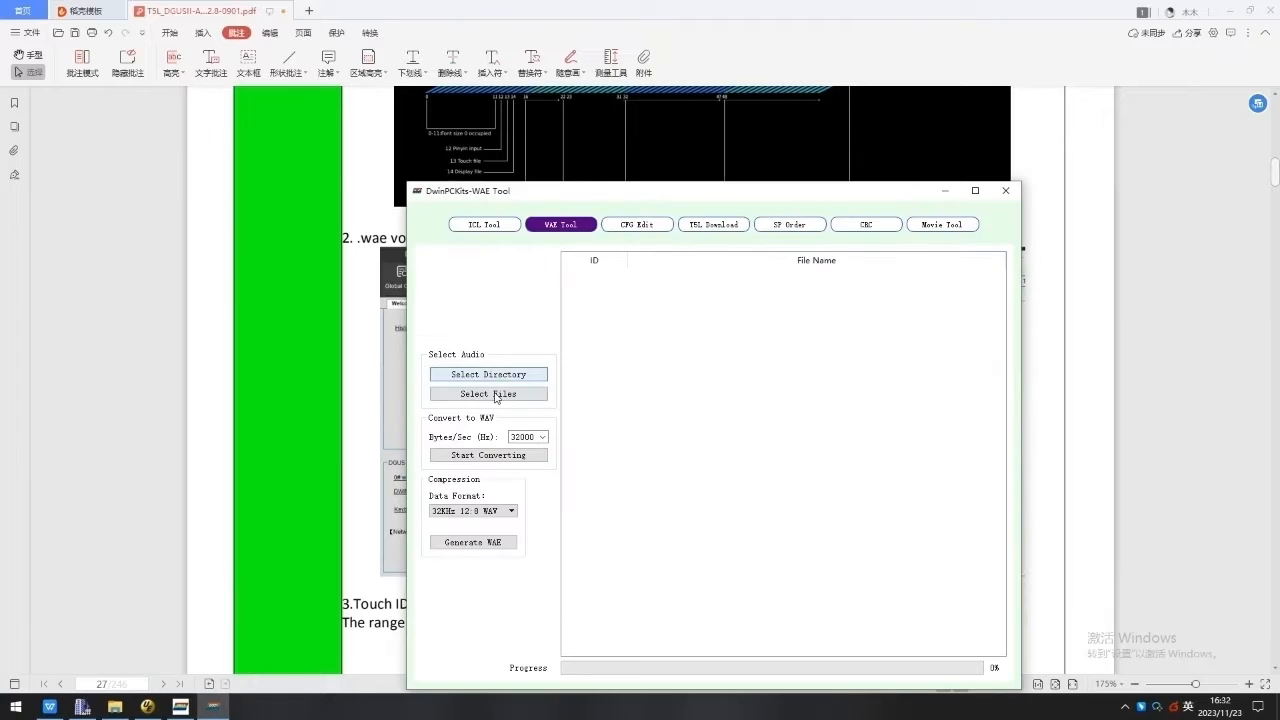
click(488, 393)
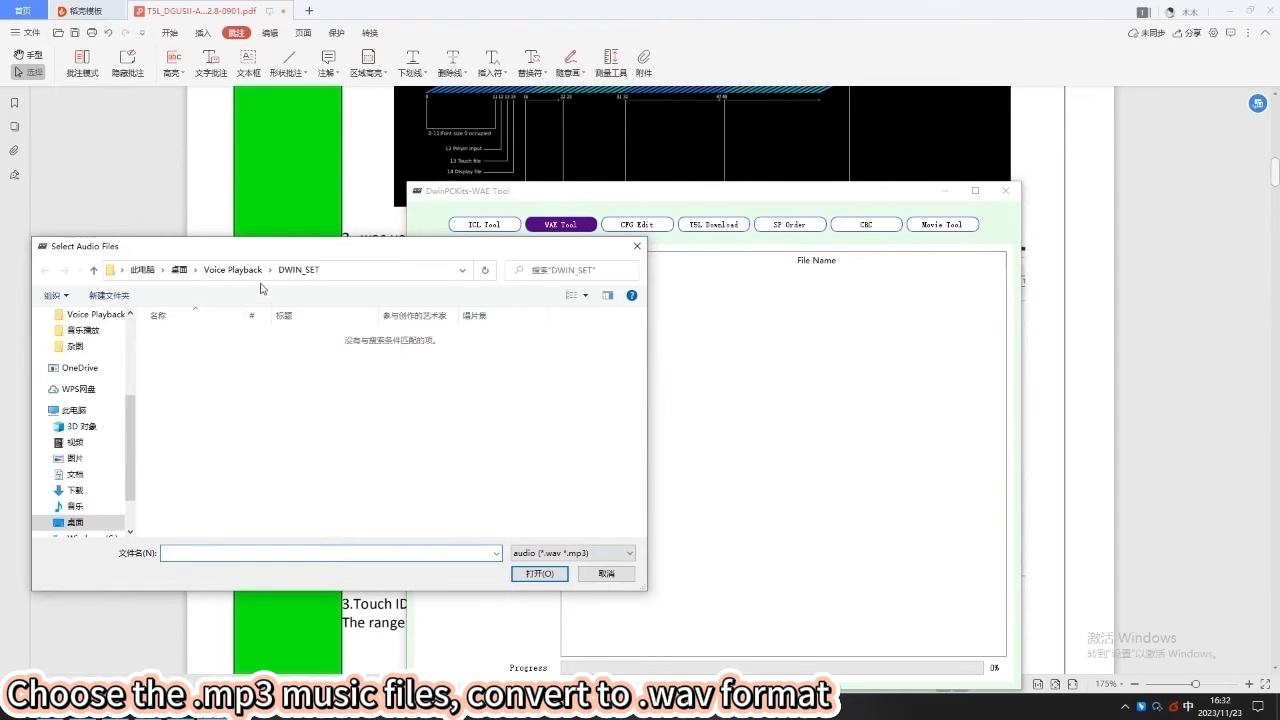
click(467, 344)
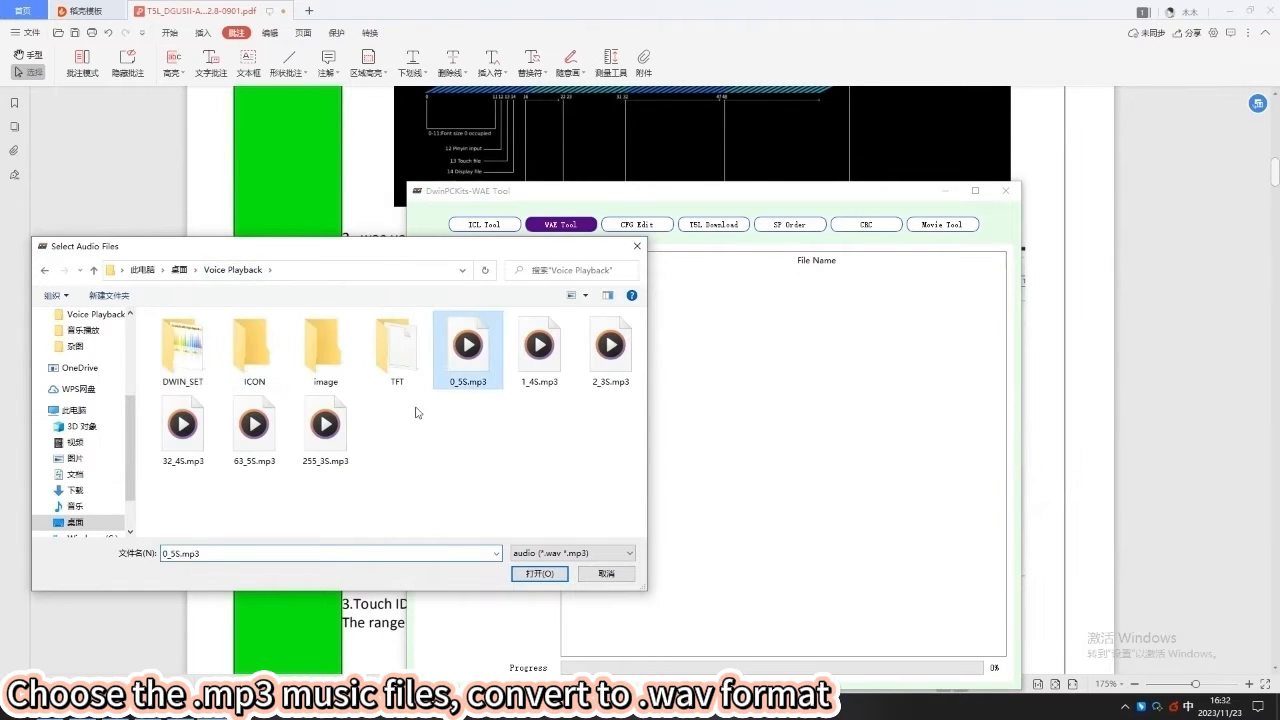
click(539, 573)
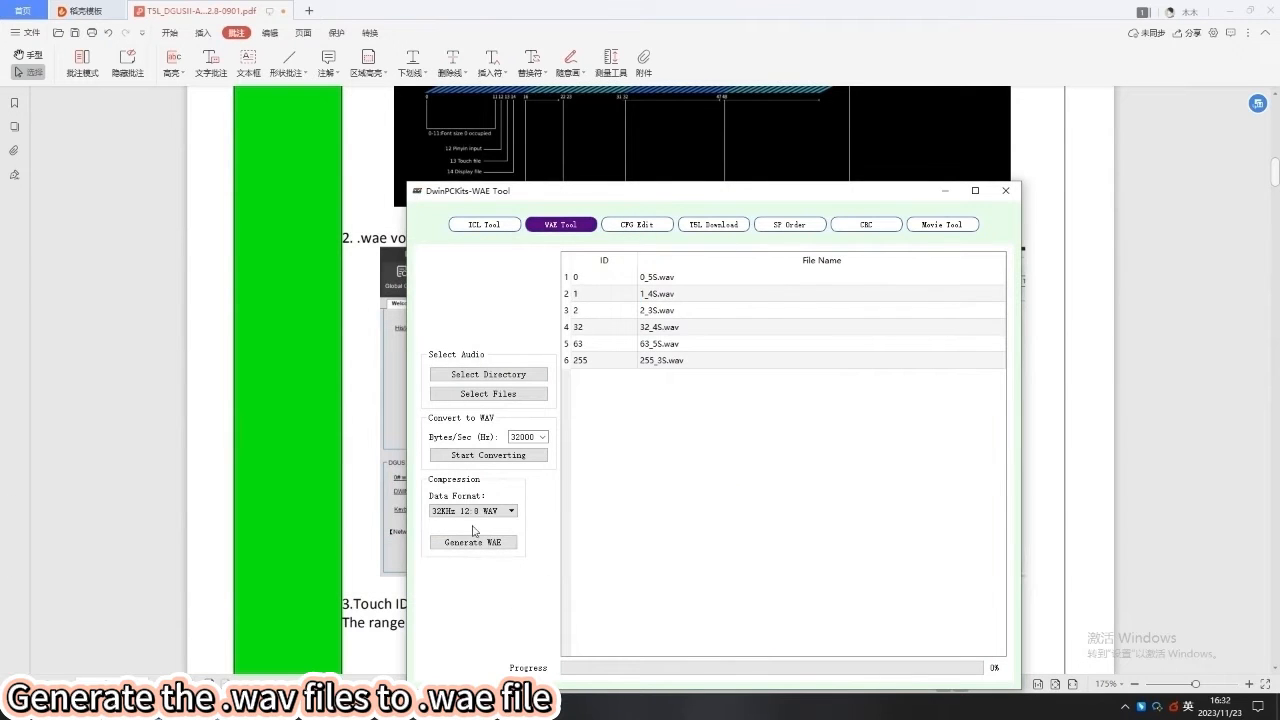
Step: Generate the .wae package and save it as 16 in DWIN_SET
click(472, 542)
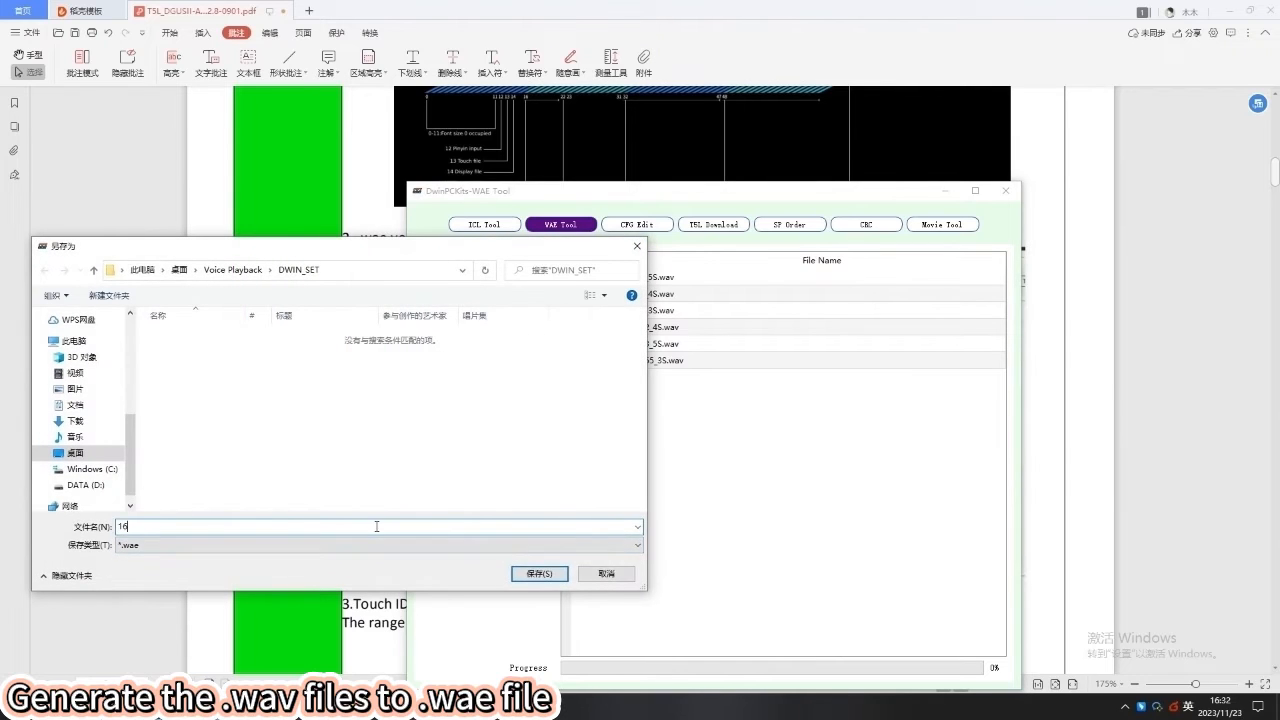
click(538, 573)
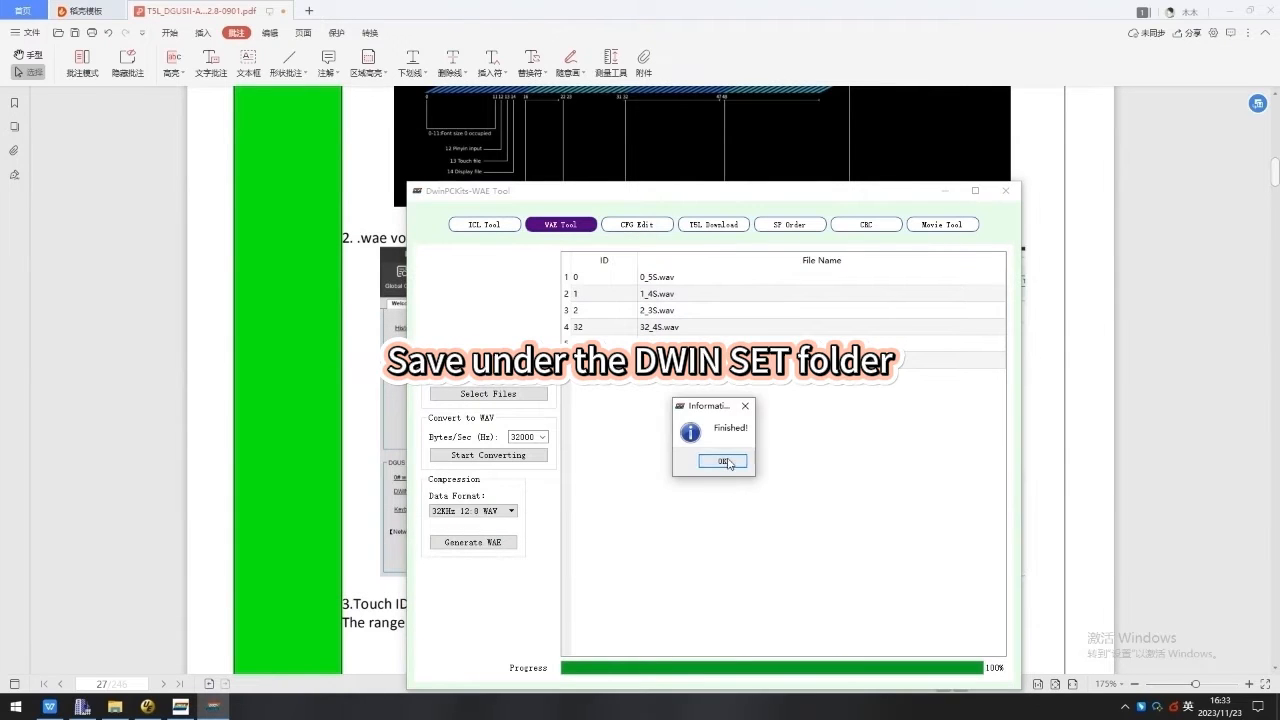
click(723, 461)
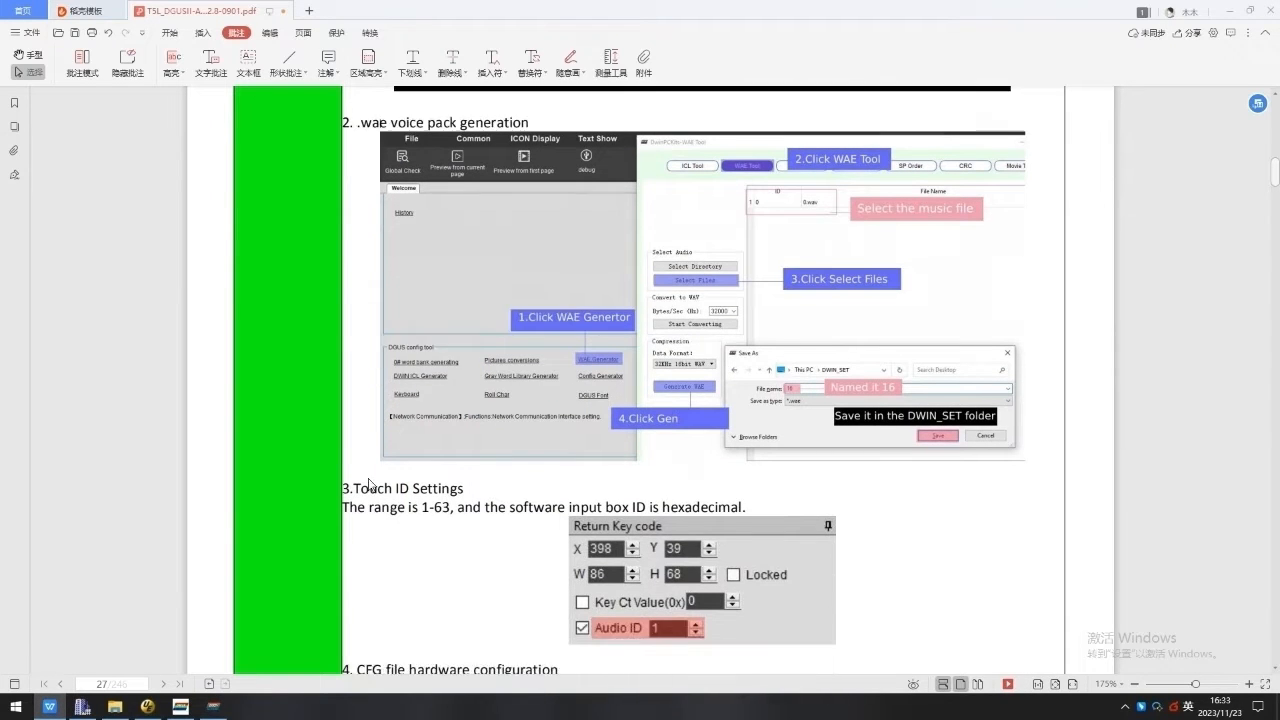
Step: Mark the Touch ID Settings 1-63 hexadecimal range in the guide
scroll(down, 3)
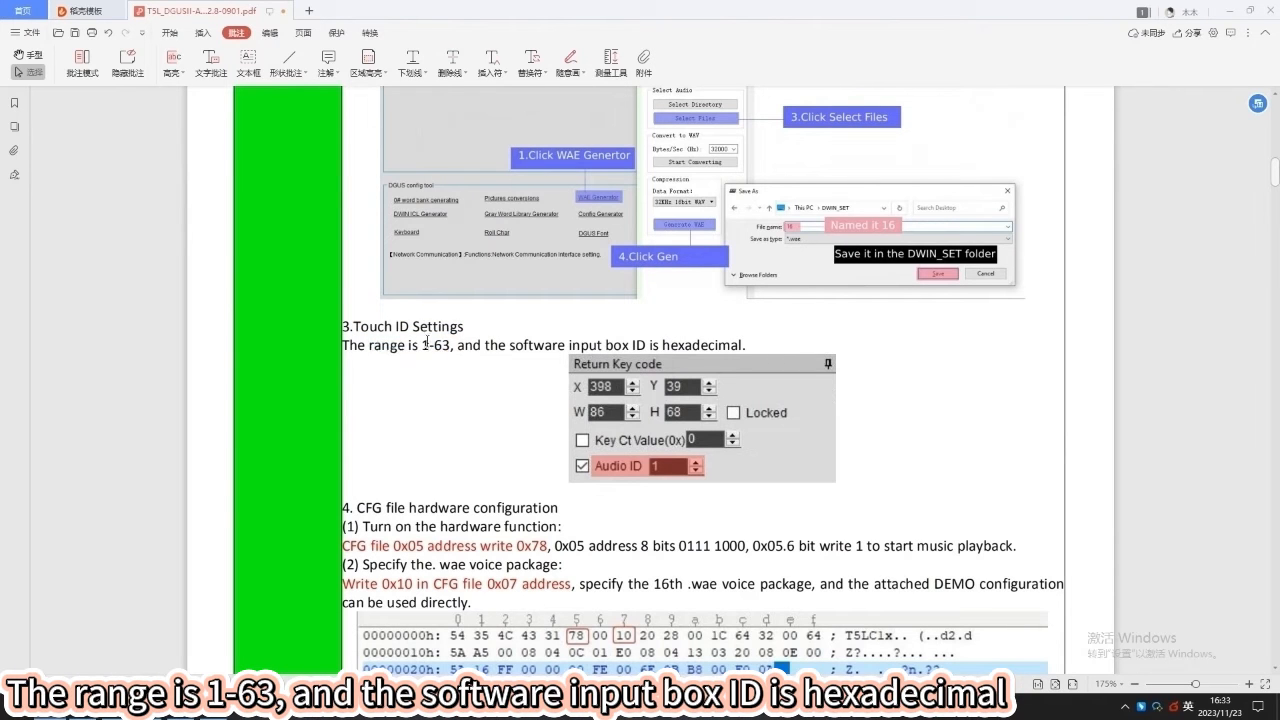
double_click(434, 344)
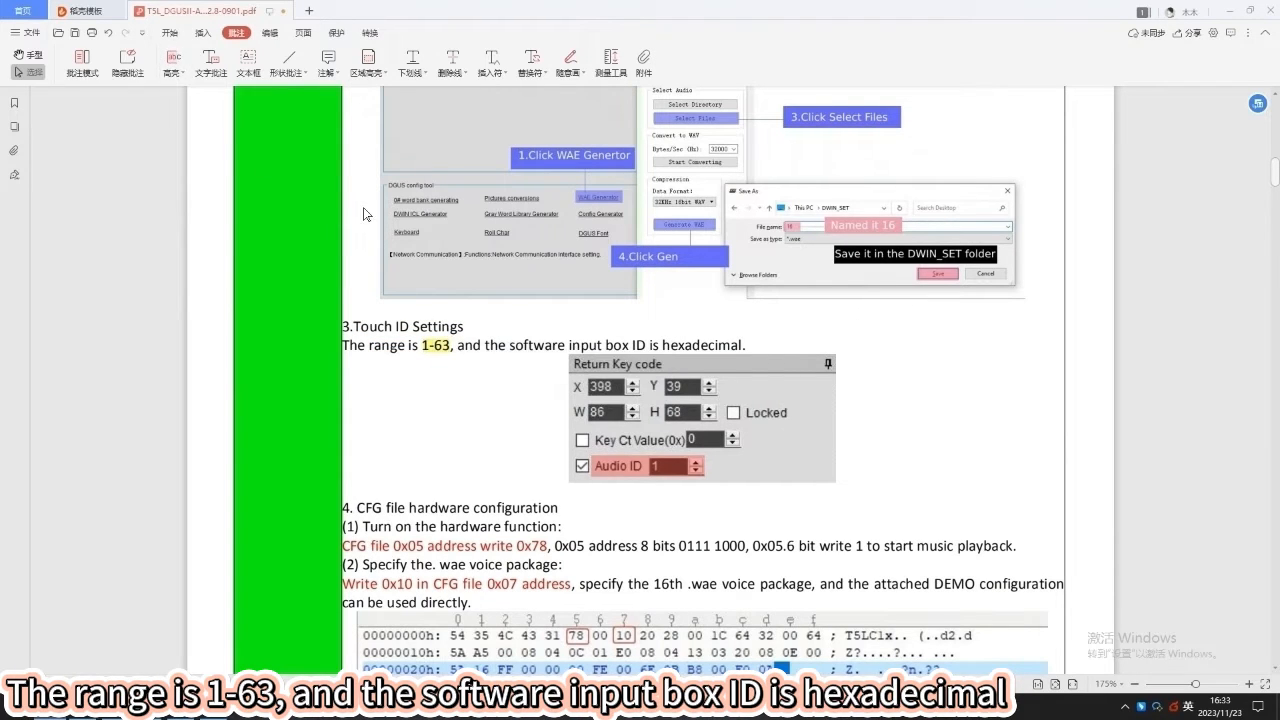
double_click(692, 345)
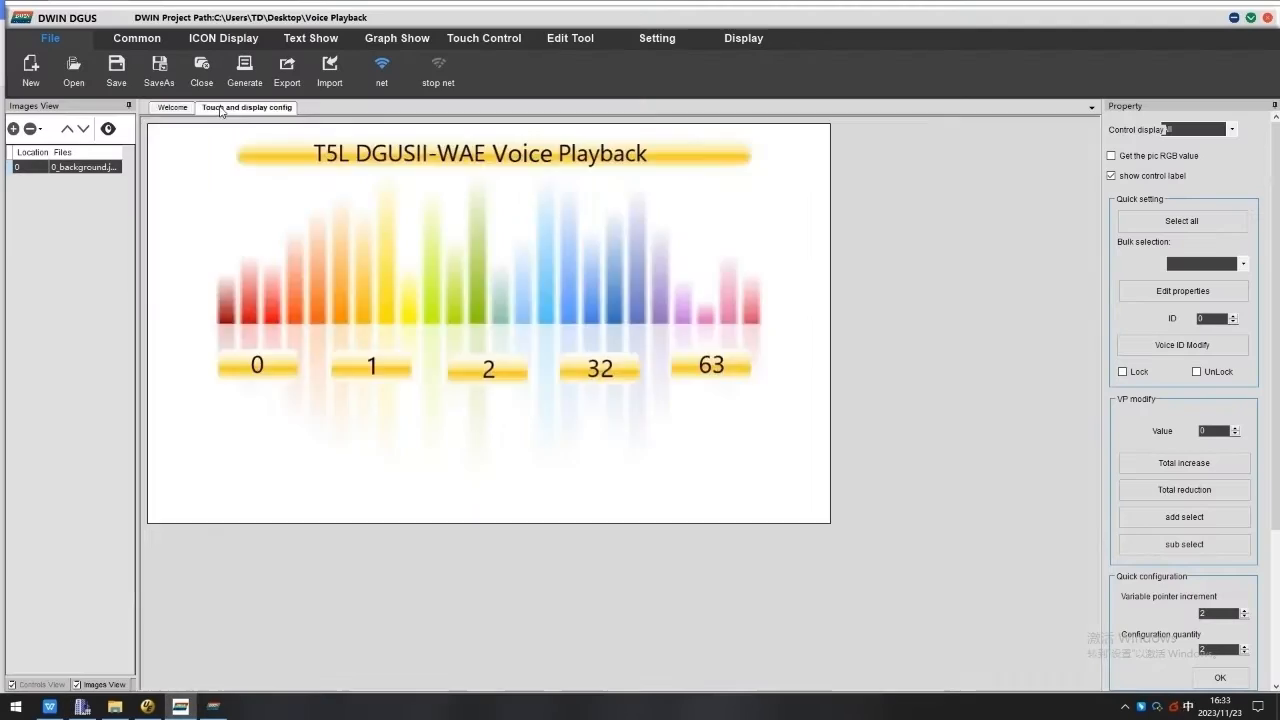
Step: Assign audio IDs 1, 2, 20 and 3F to the touch areas on buttons 1, 2, 32 and 63
click(484, 38)
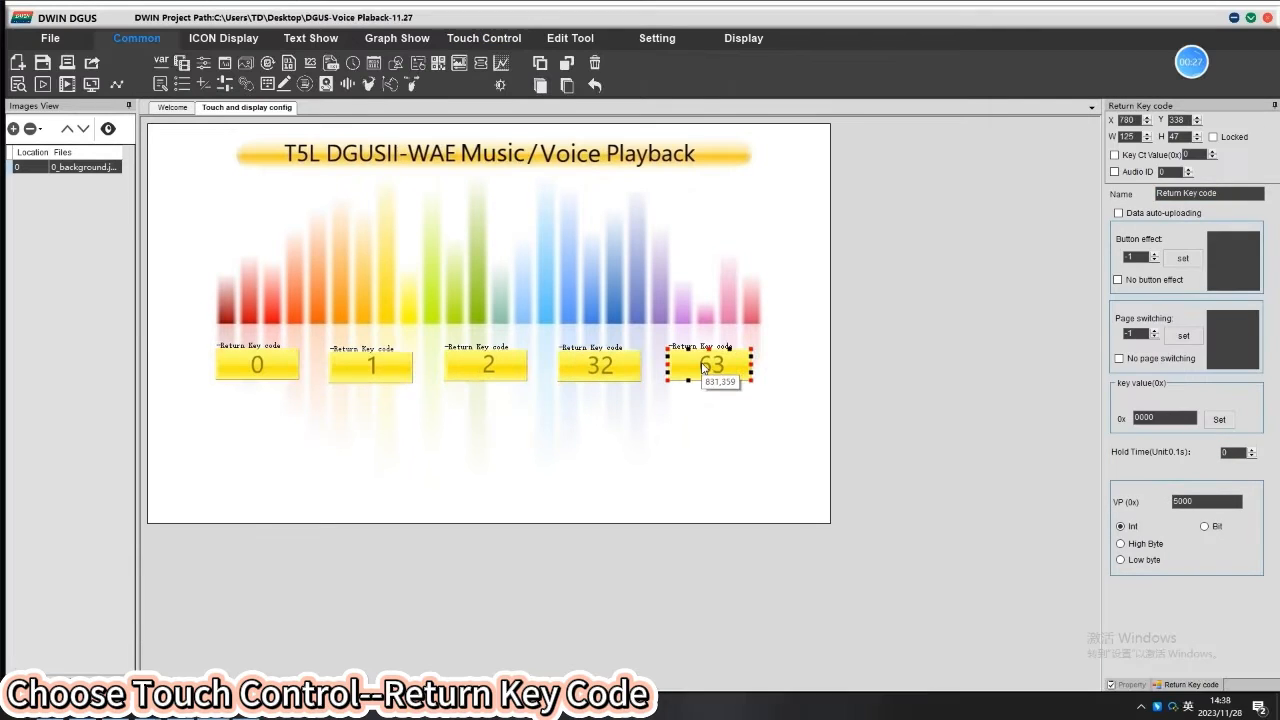
click(257, 364)
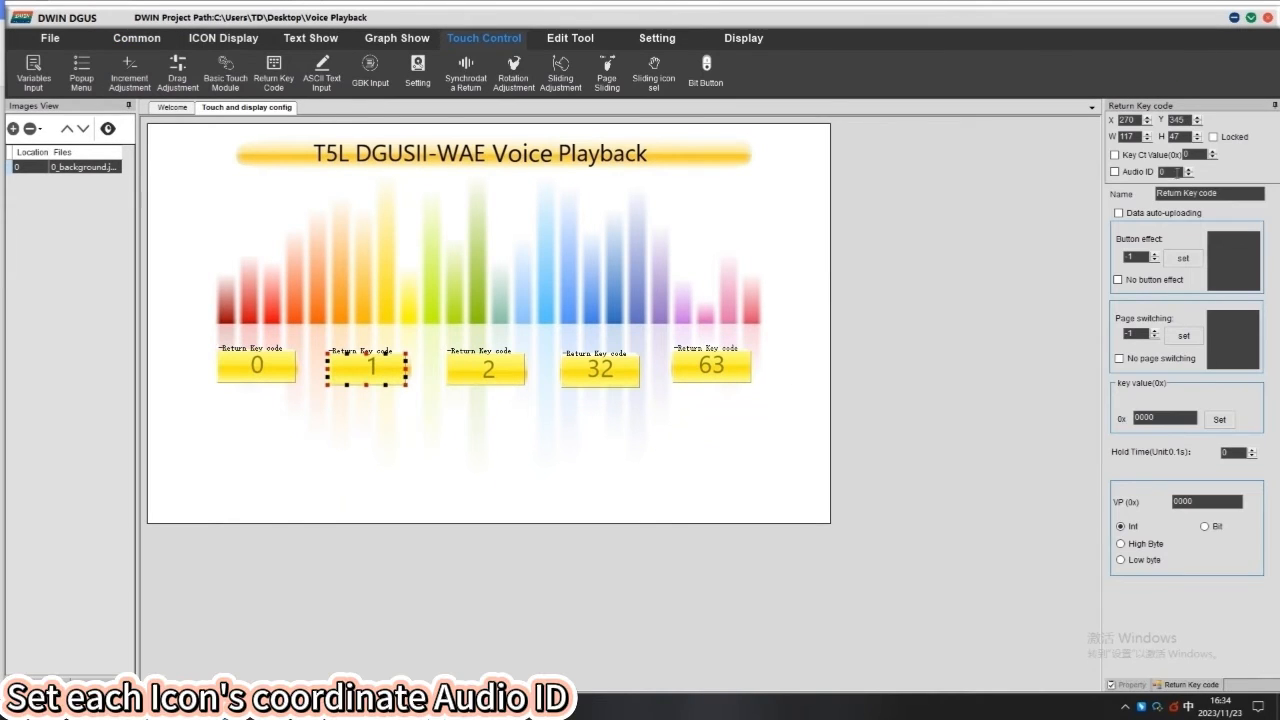
click(1115, 171)
text(1)
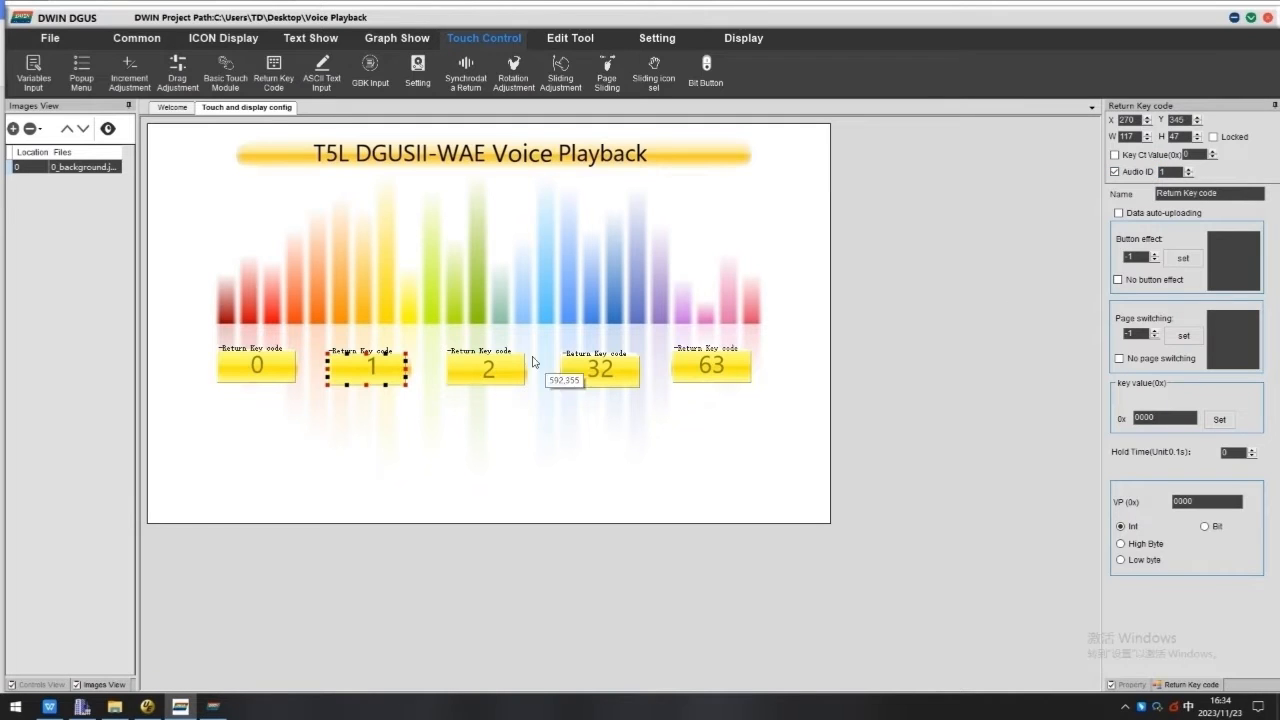
click(485, 366)
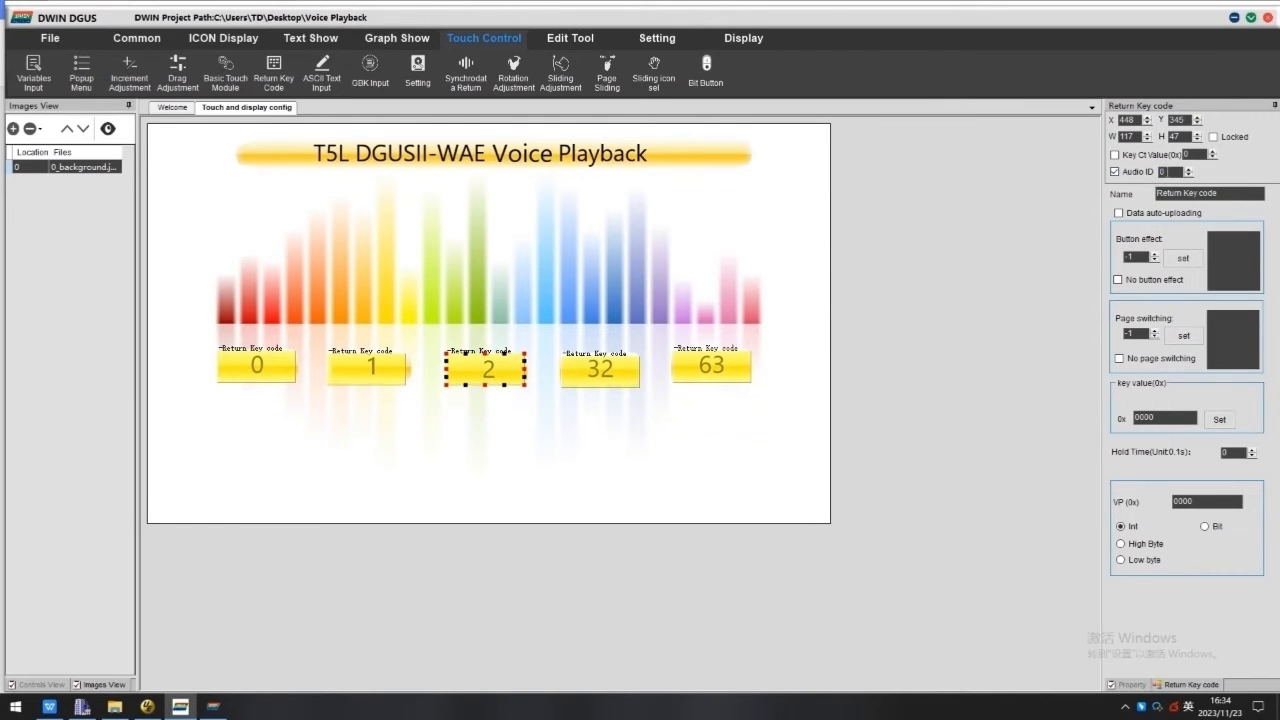
click(600, 371)
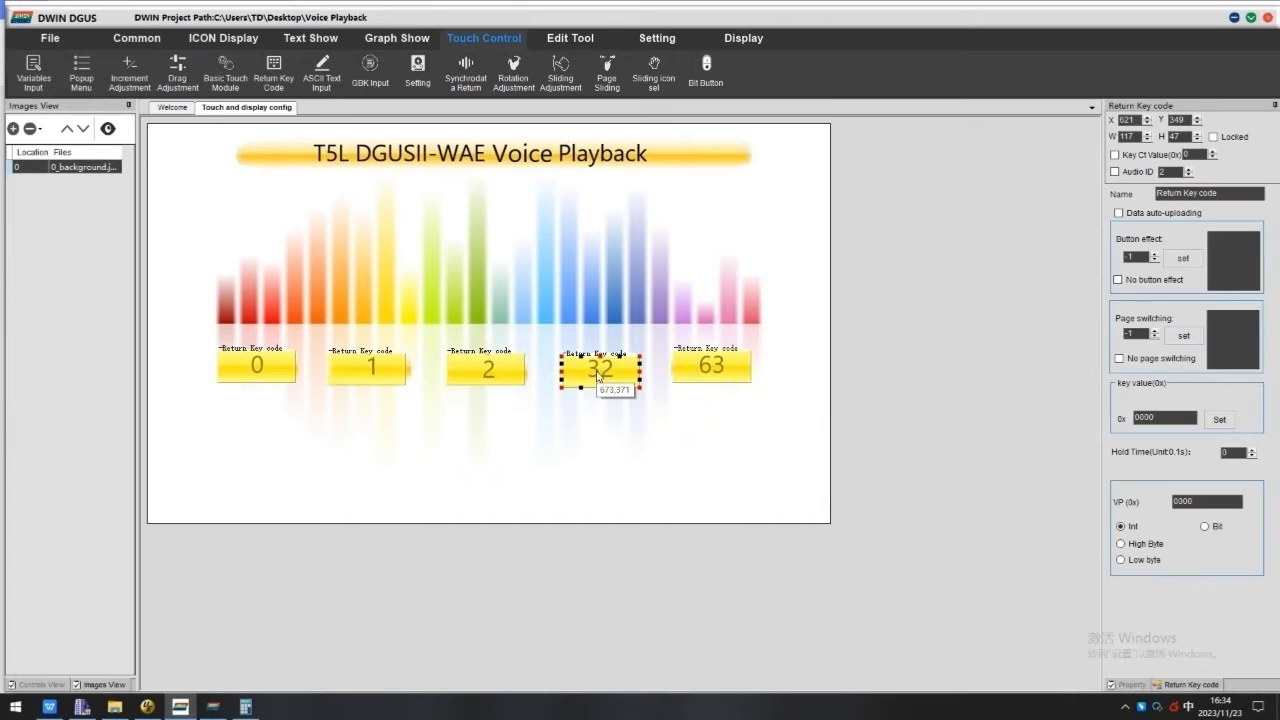
click(1115, 172)
text(0)
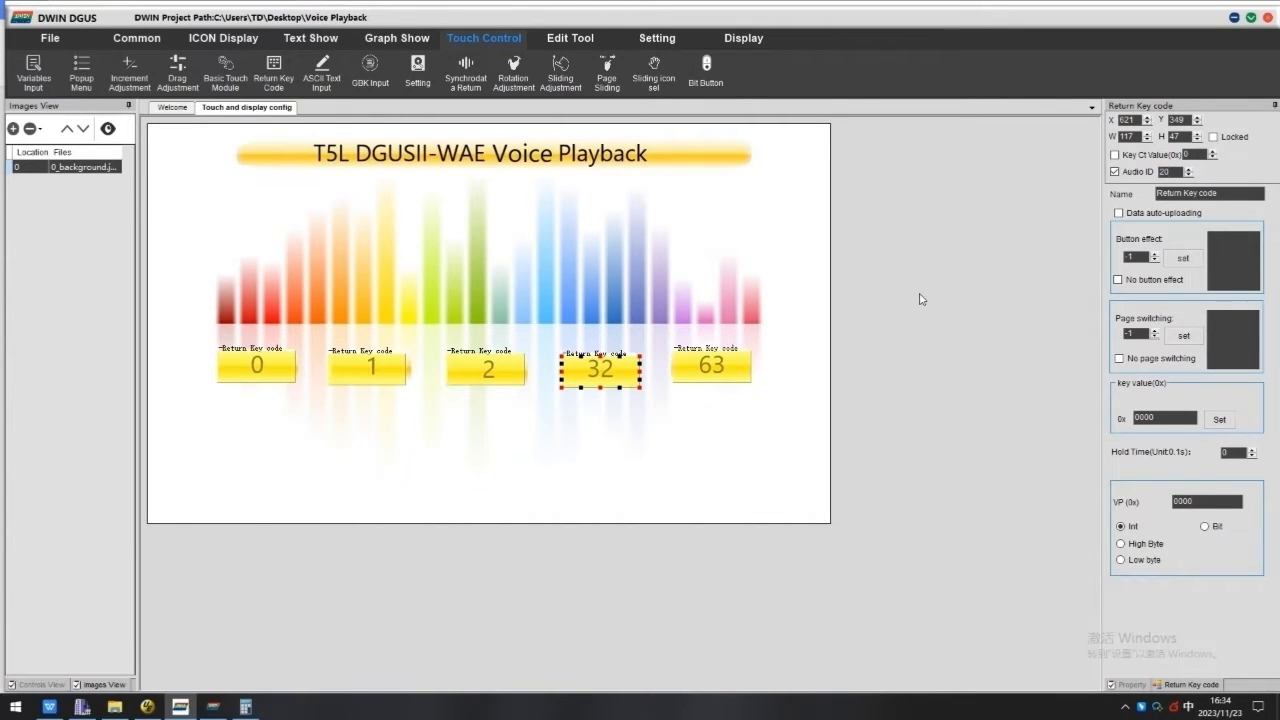
click(710, 365)
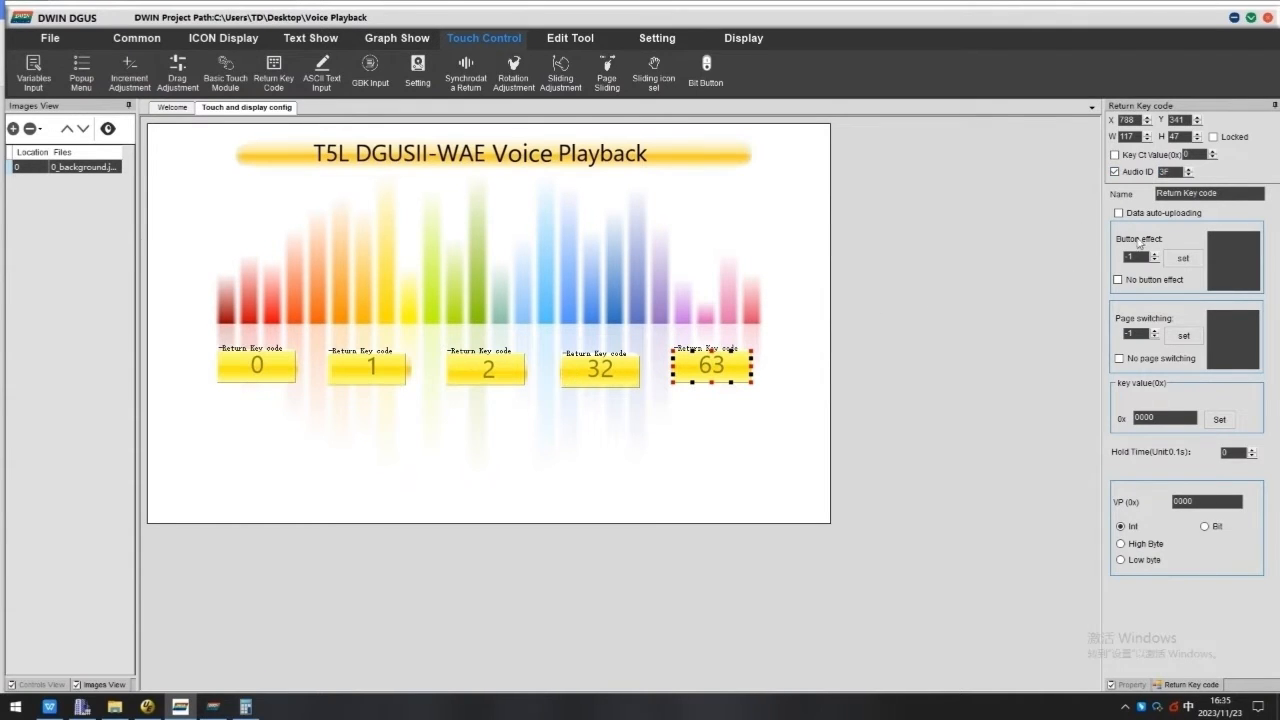
Step: Give the button touch areas a shared VP address and return to the start page
click(255, 365)
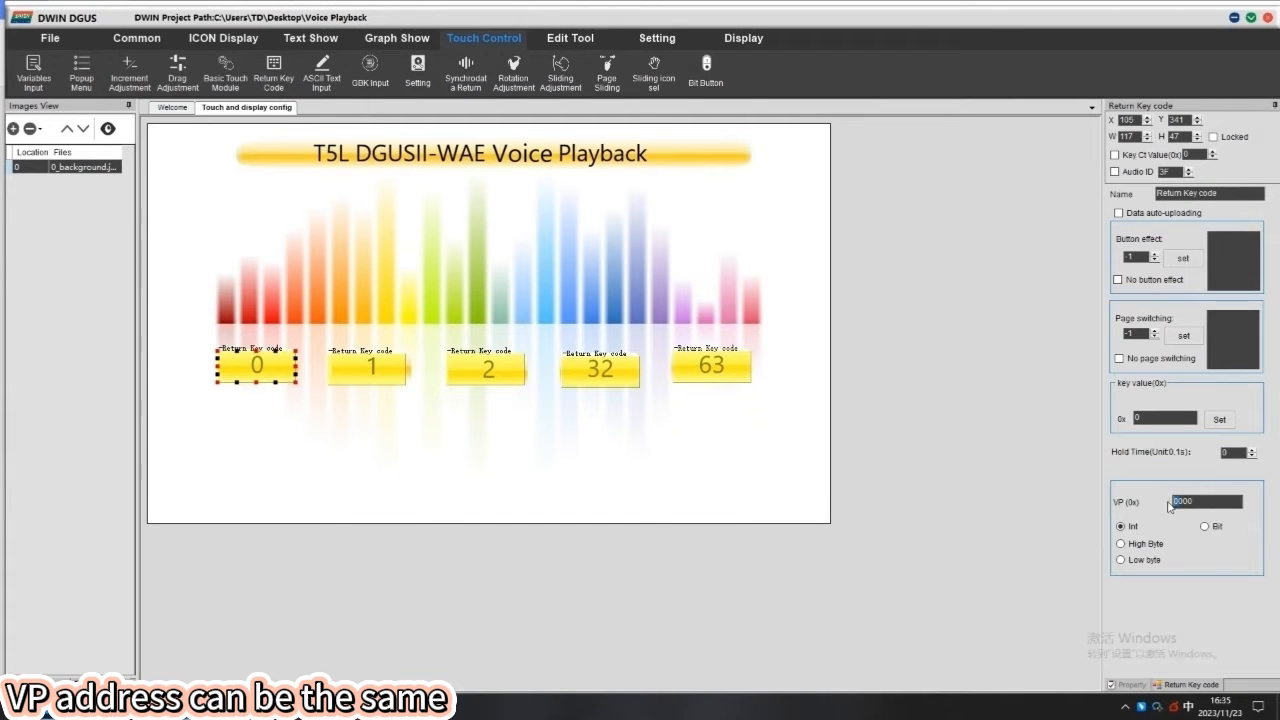
click(366, 367)
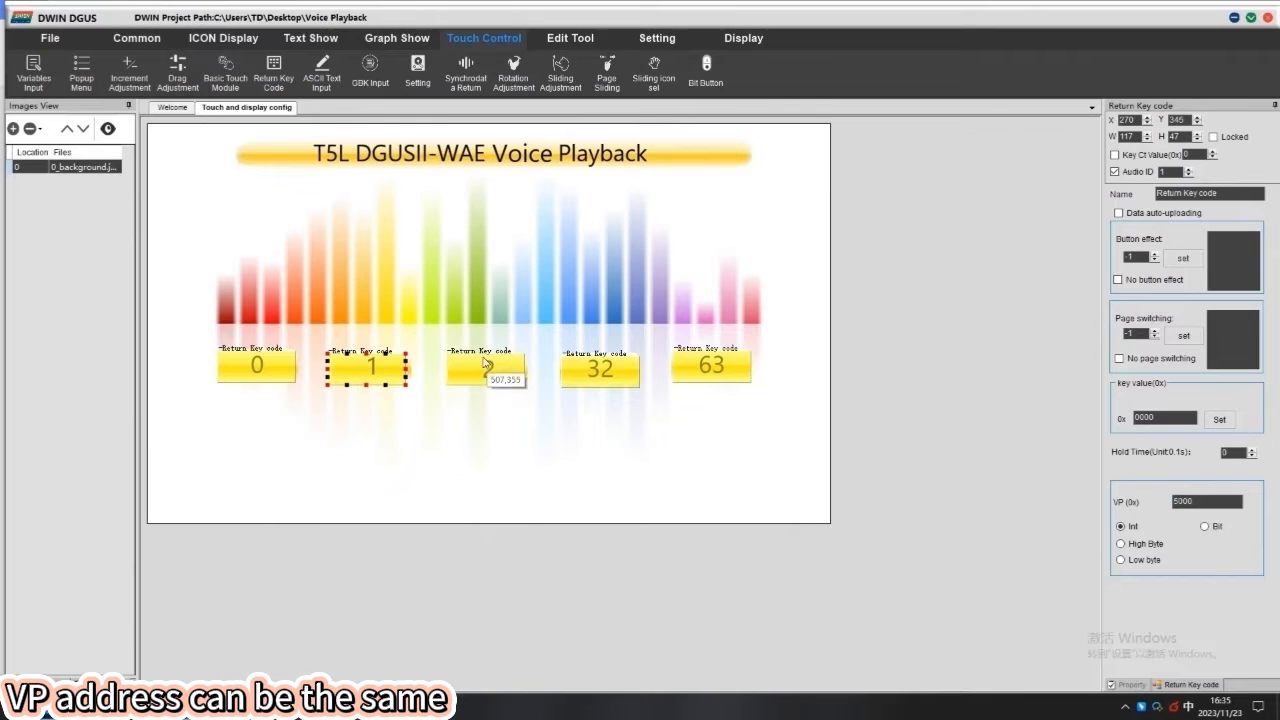
click(485, 364)
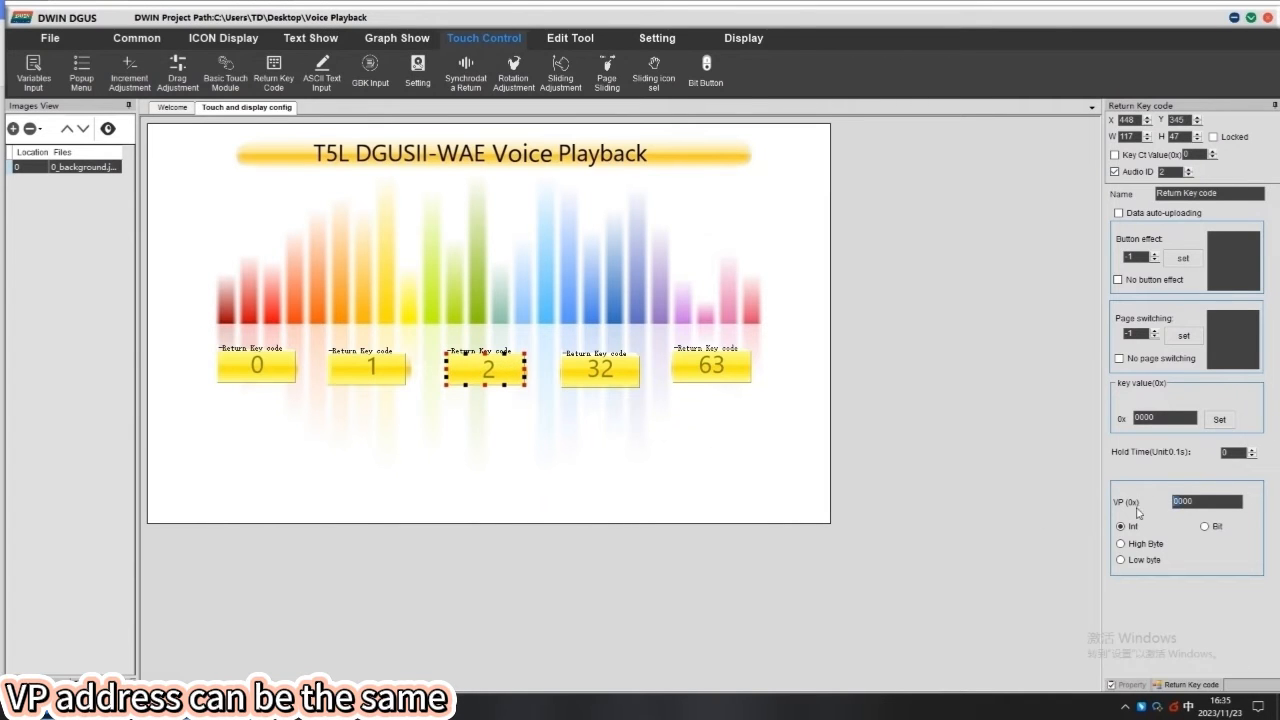
click(599, 369)
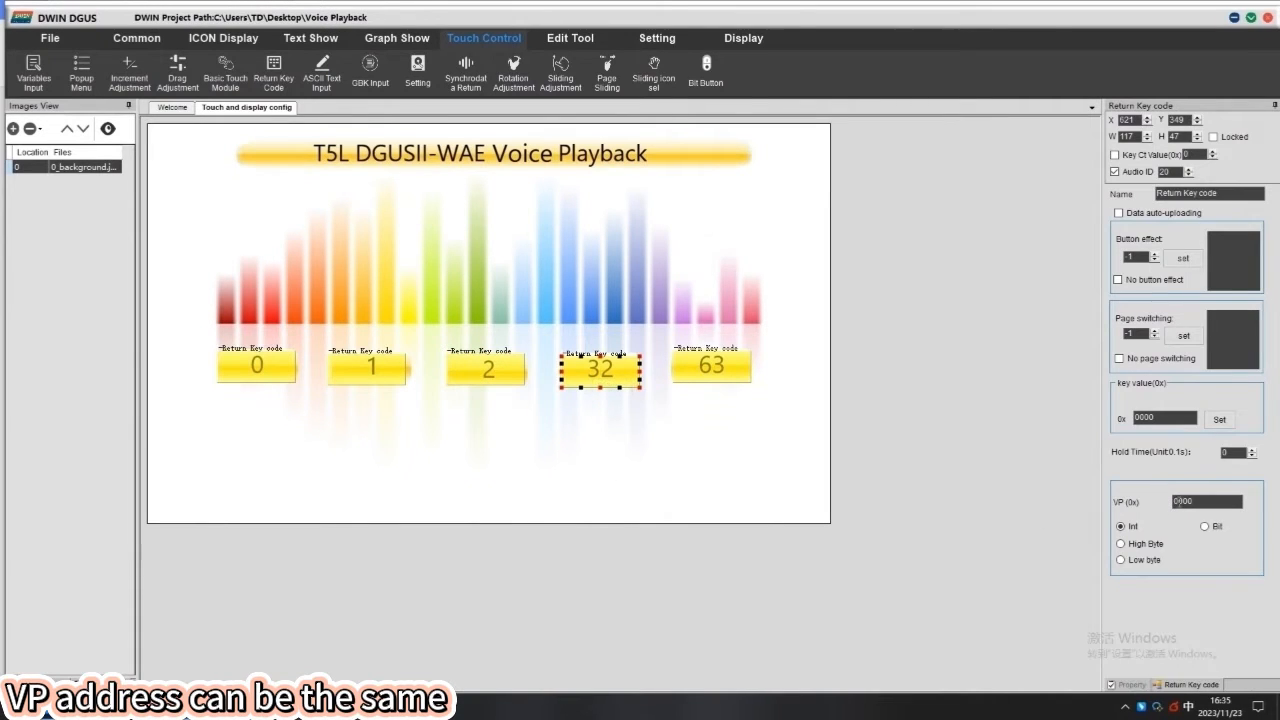
click(711, 365)
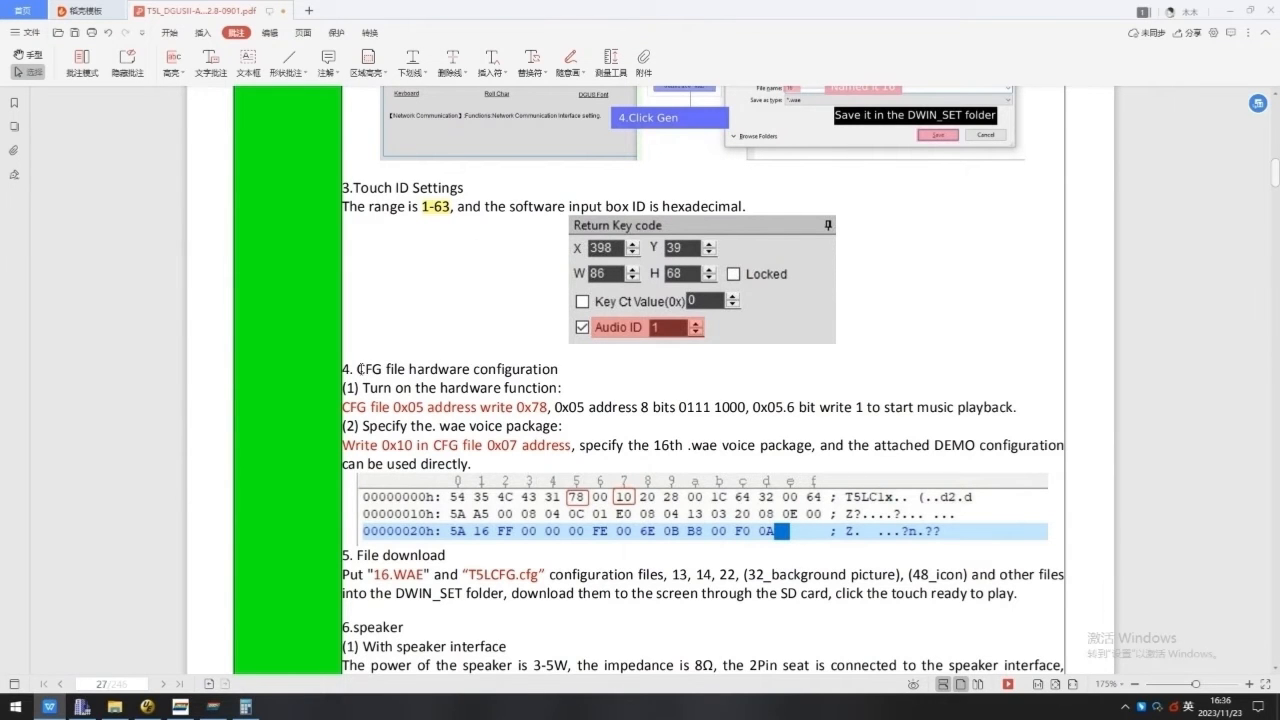
double_click(450, 369)
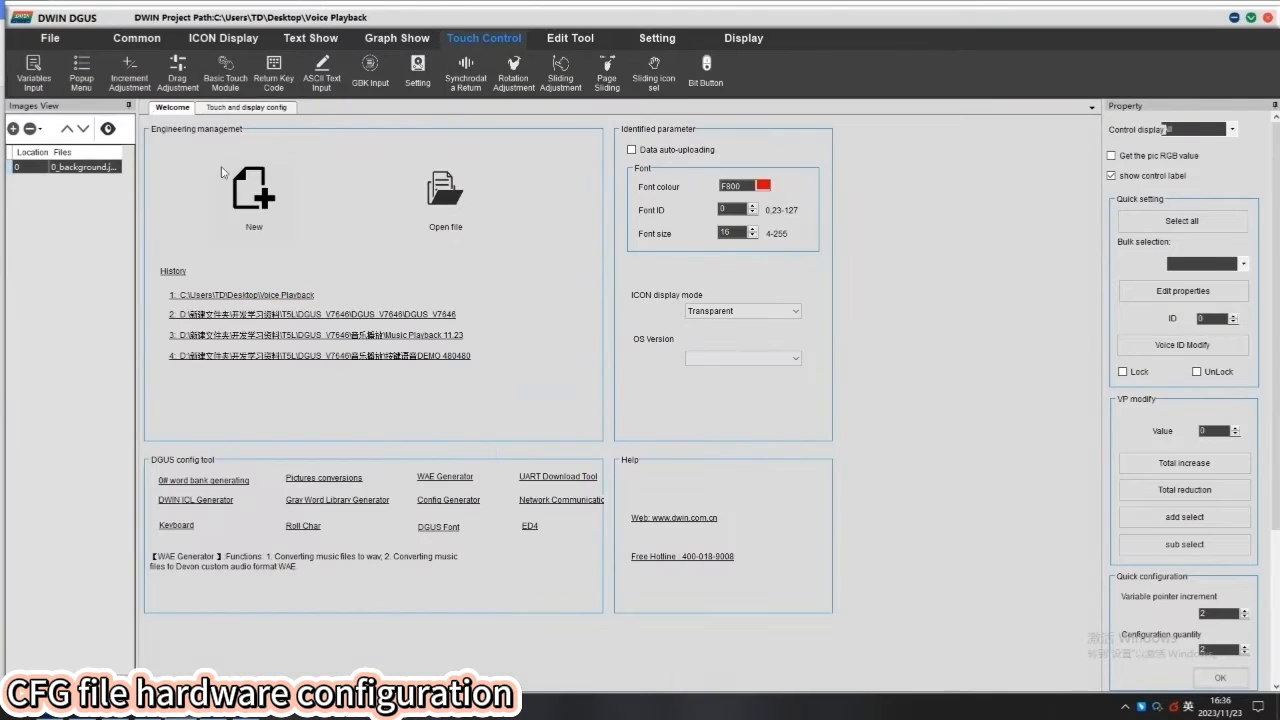
Step: Set the CFG generator to WAE address 16 with music sound output
click(448, 499)
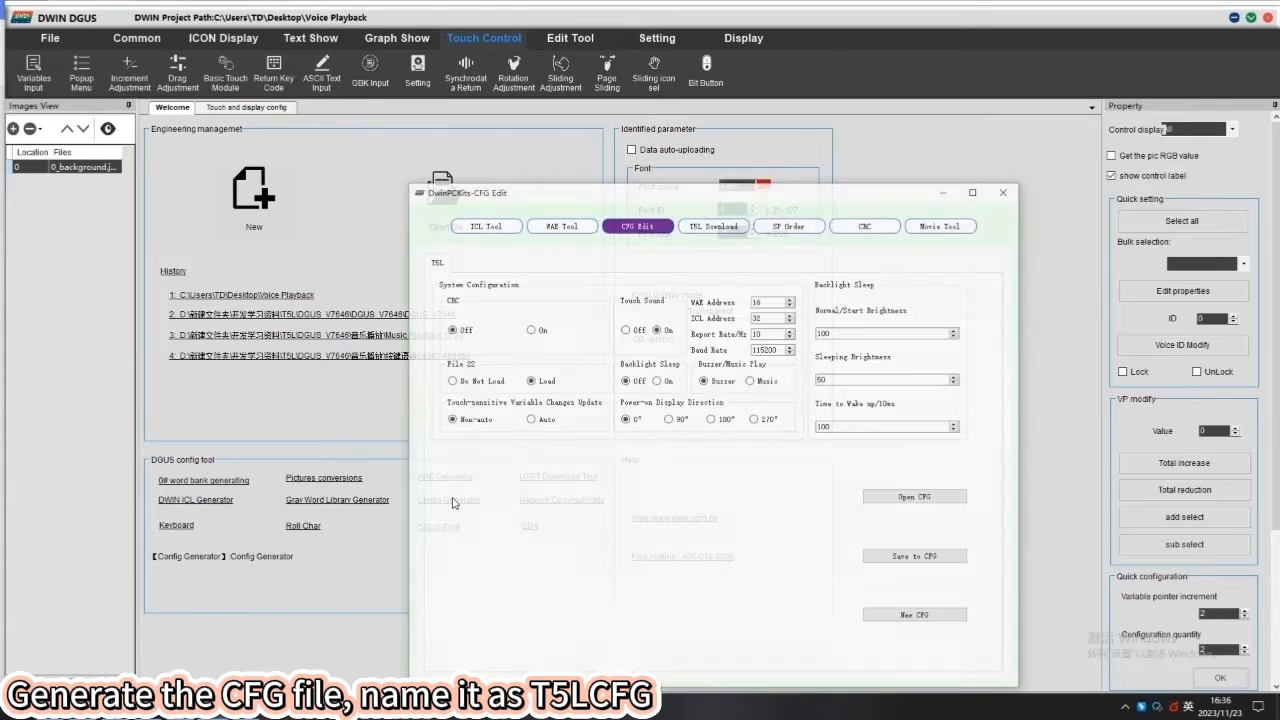
click(743, 38)
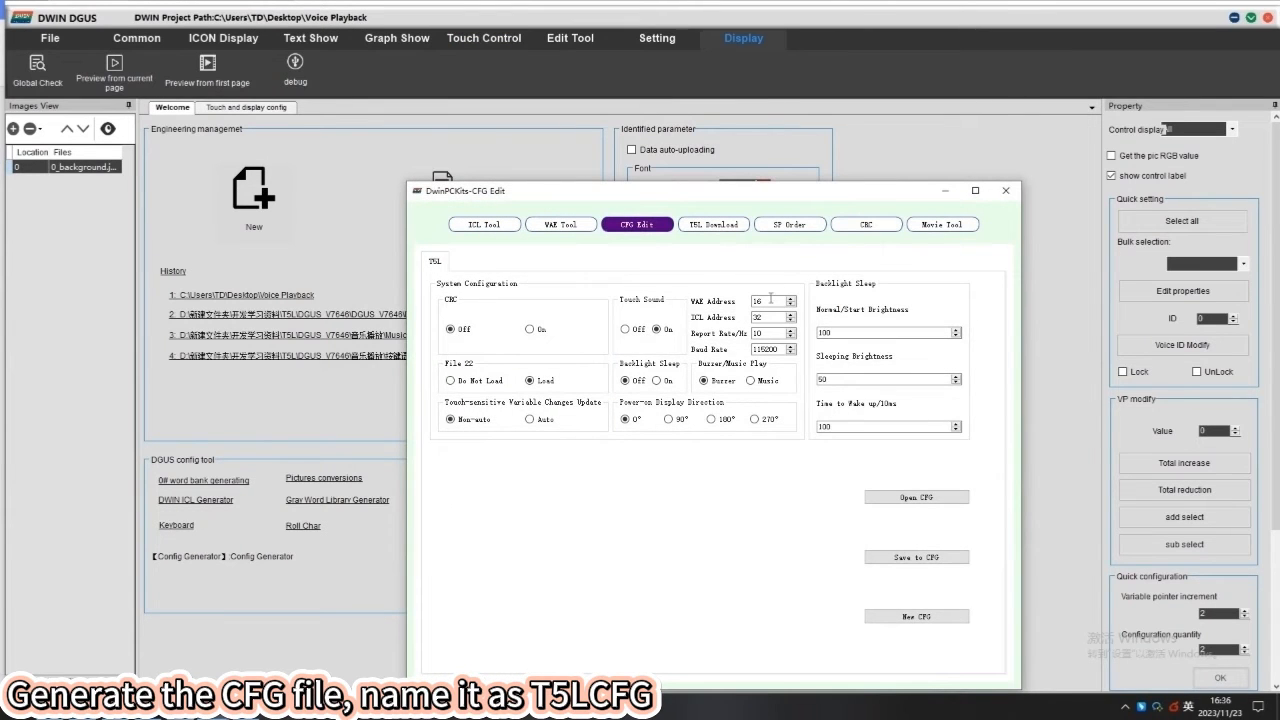
click(752, 380)
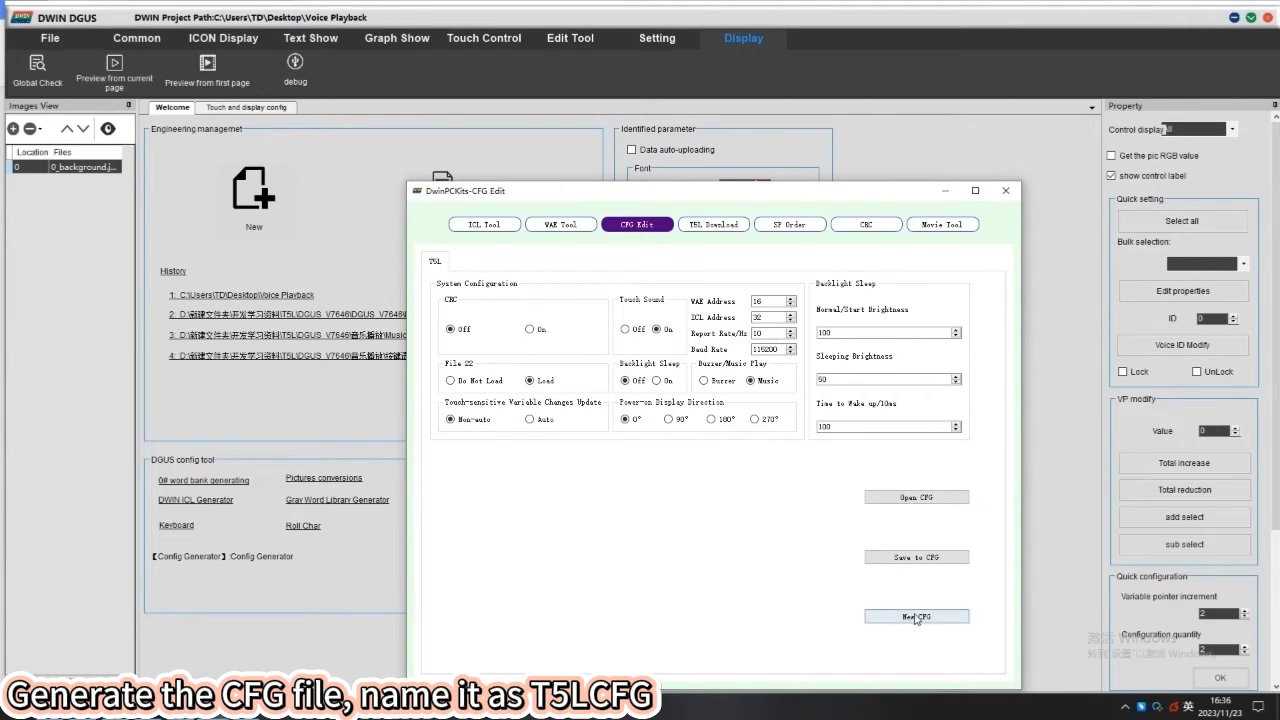
Step: Save a new CFG file named T5LCFG into the DWIN_SET folder
click(916, 616)
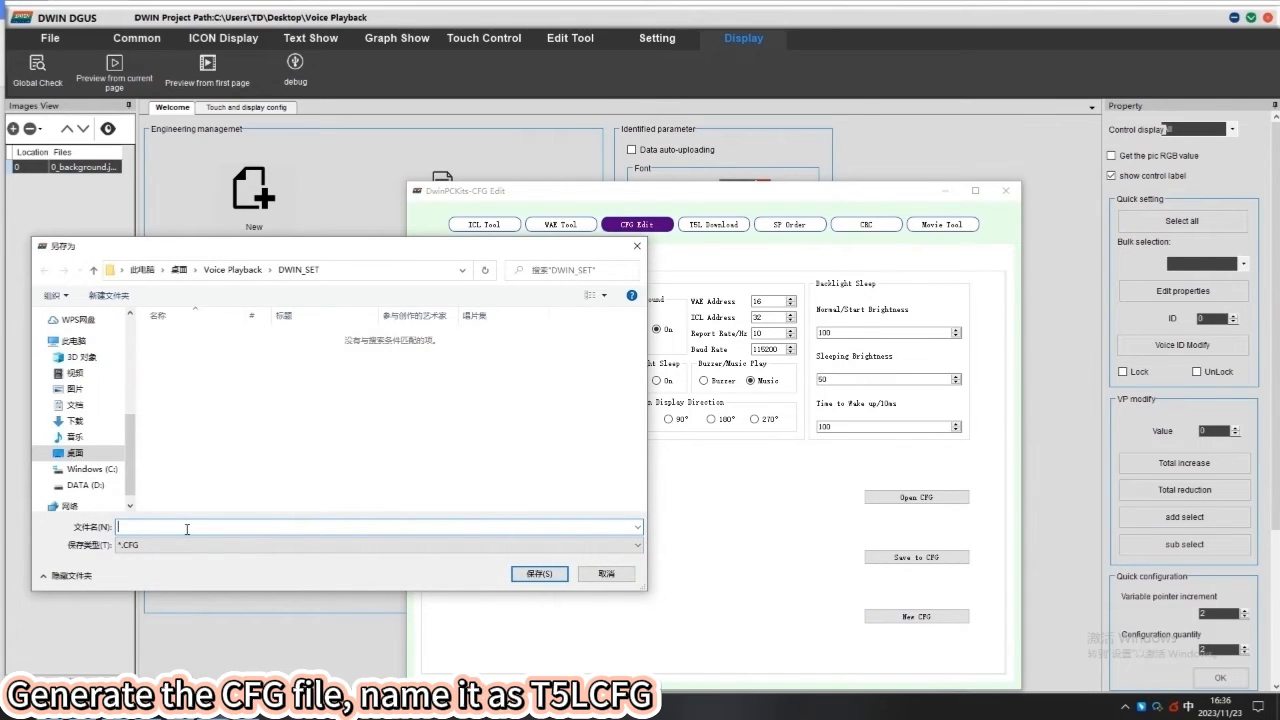
text(T5LC)
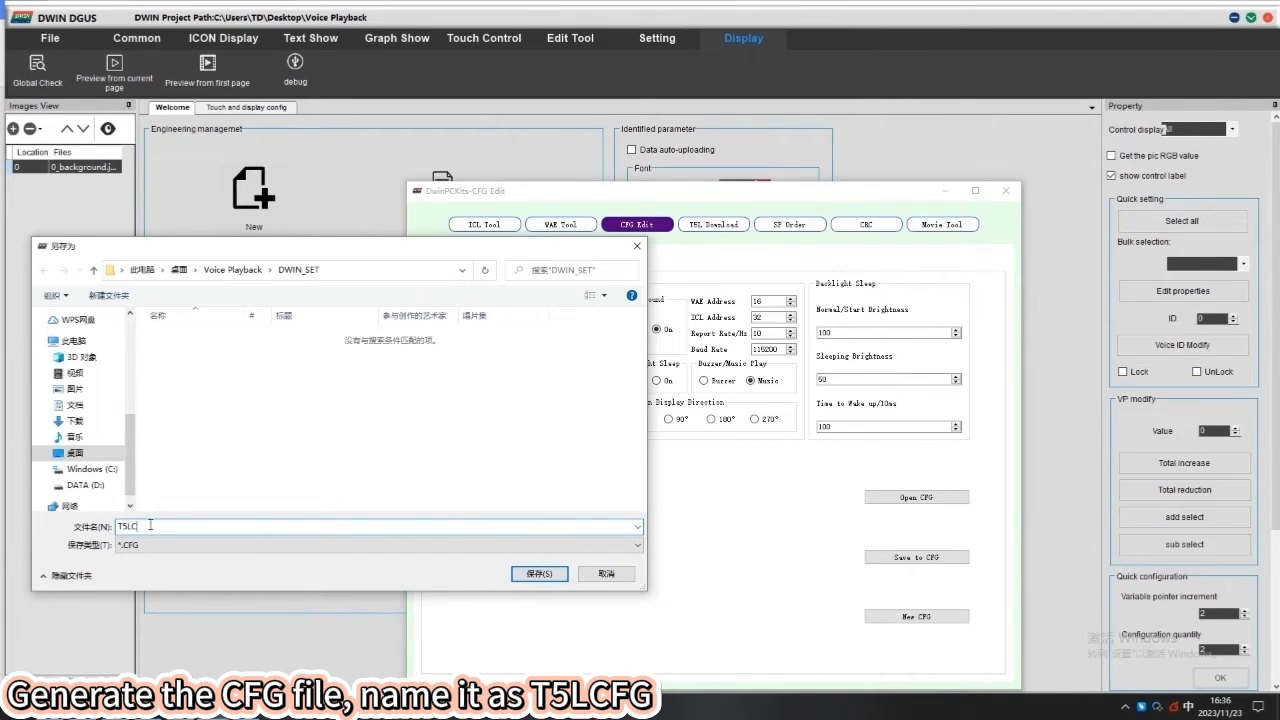
key(Backspace)
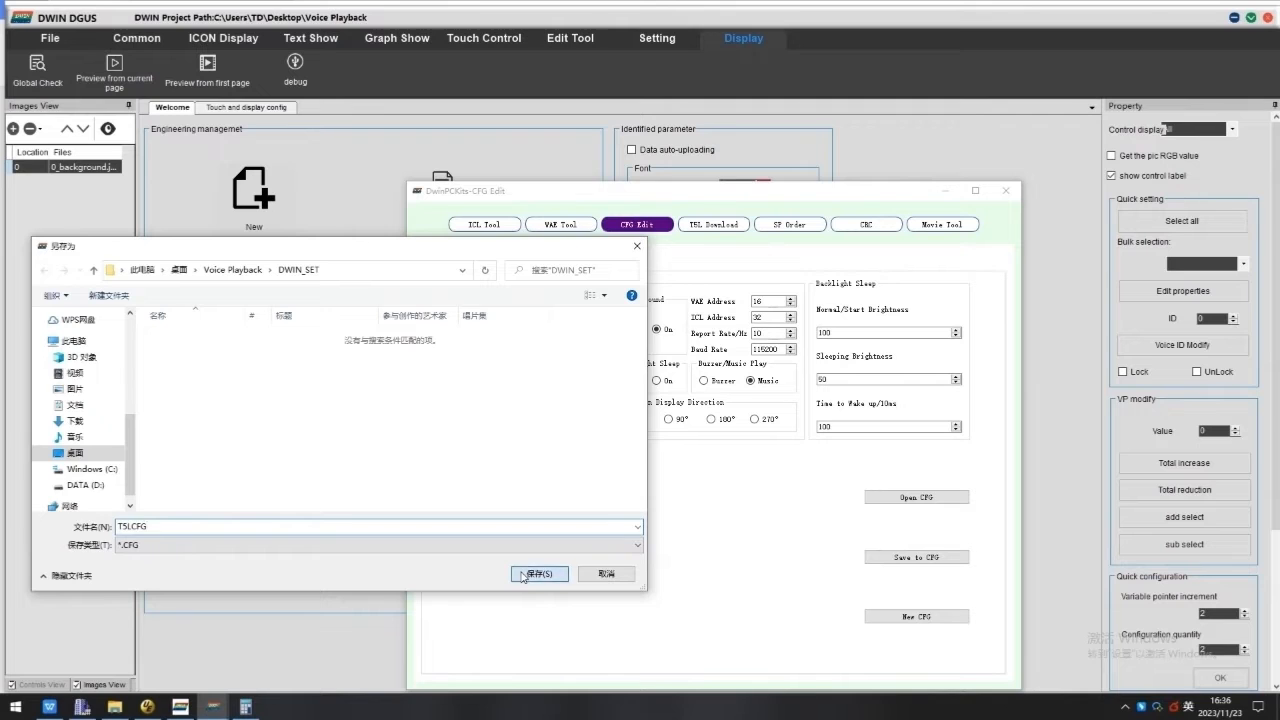
click(539, 573)
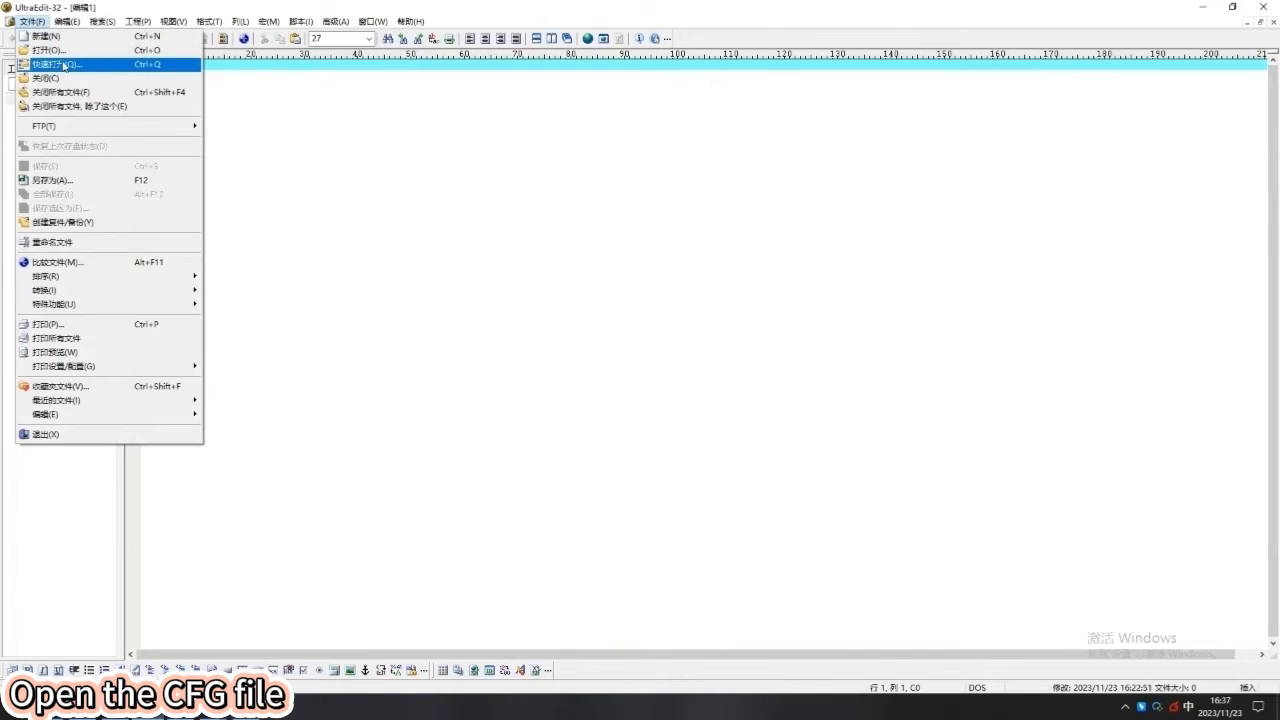
Step: Open T5LCFG.CFG from DWIN_SET in UltraEdit
click(49, 50)
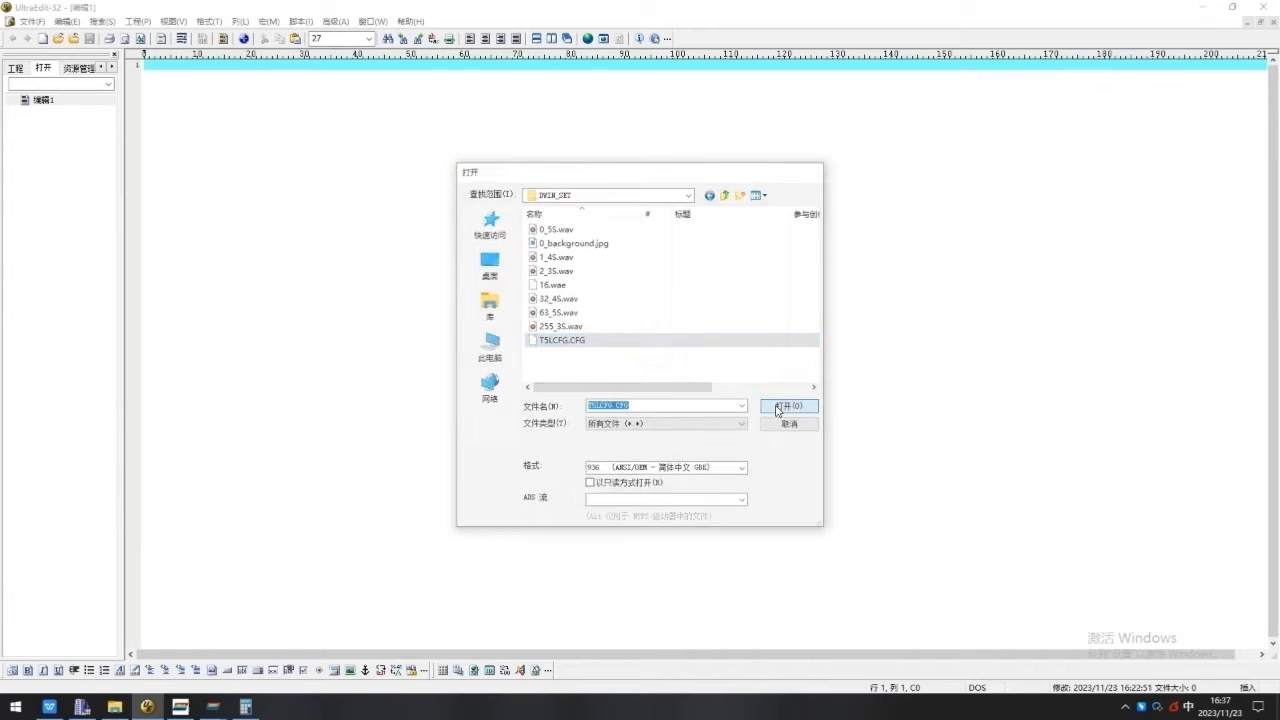
click(788, 405)
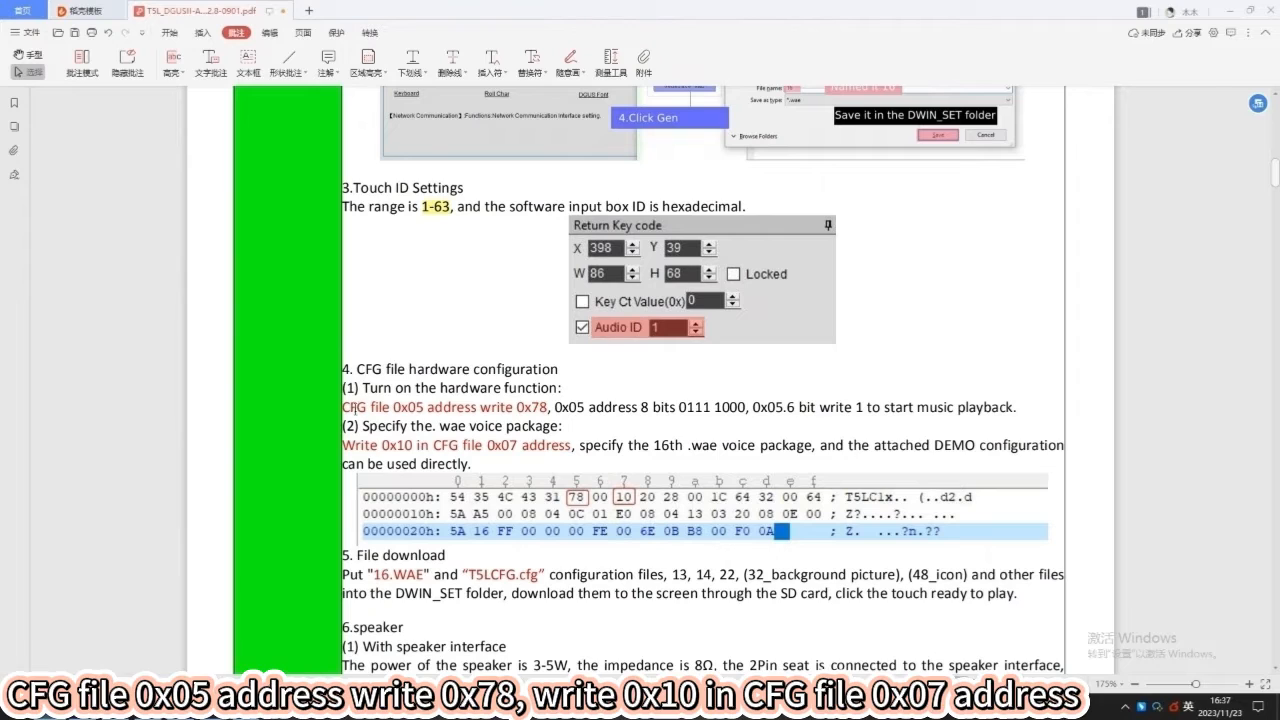
Step: Write 78 at byte 0x05 and 10 at 0x07 in T5LCFG.CFG and save it
drag(342, 407, 548, 407)
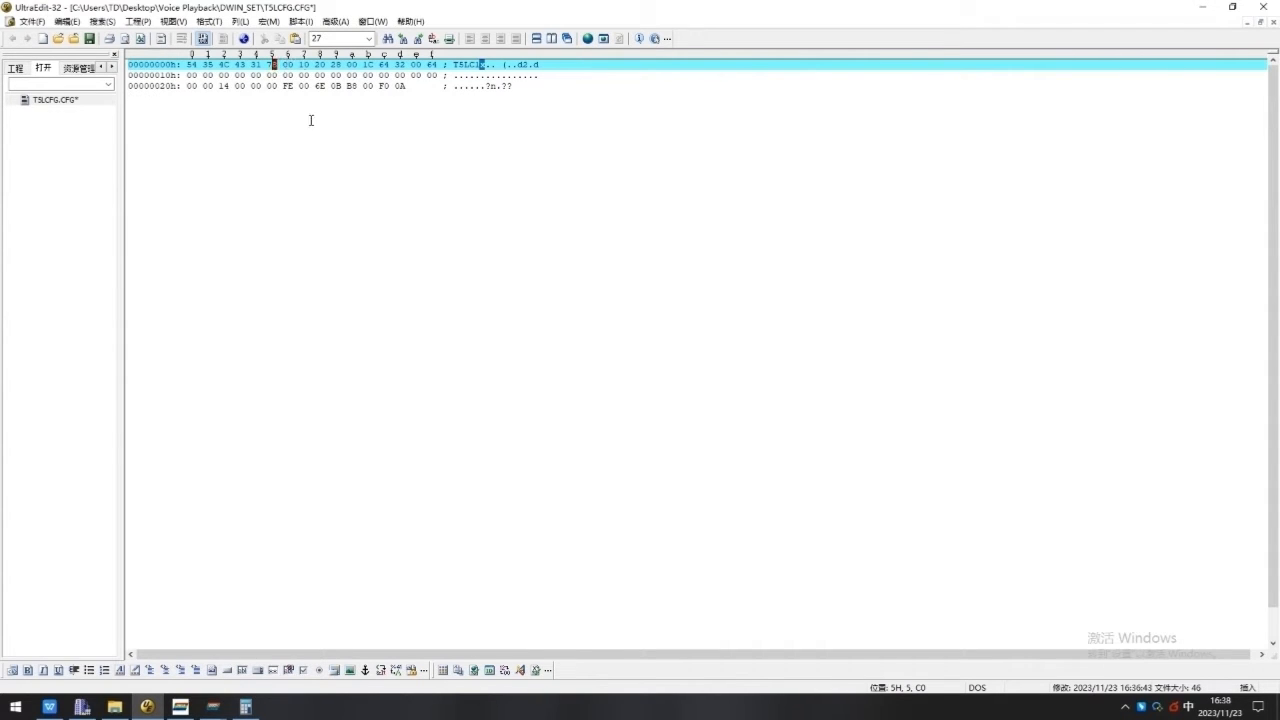
click(31, 21)
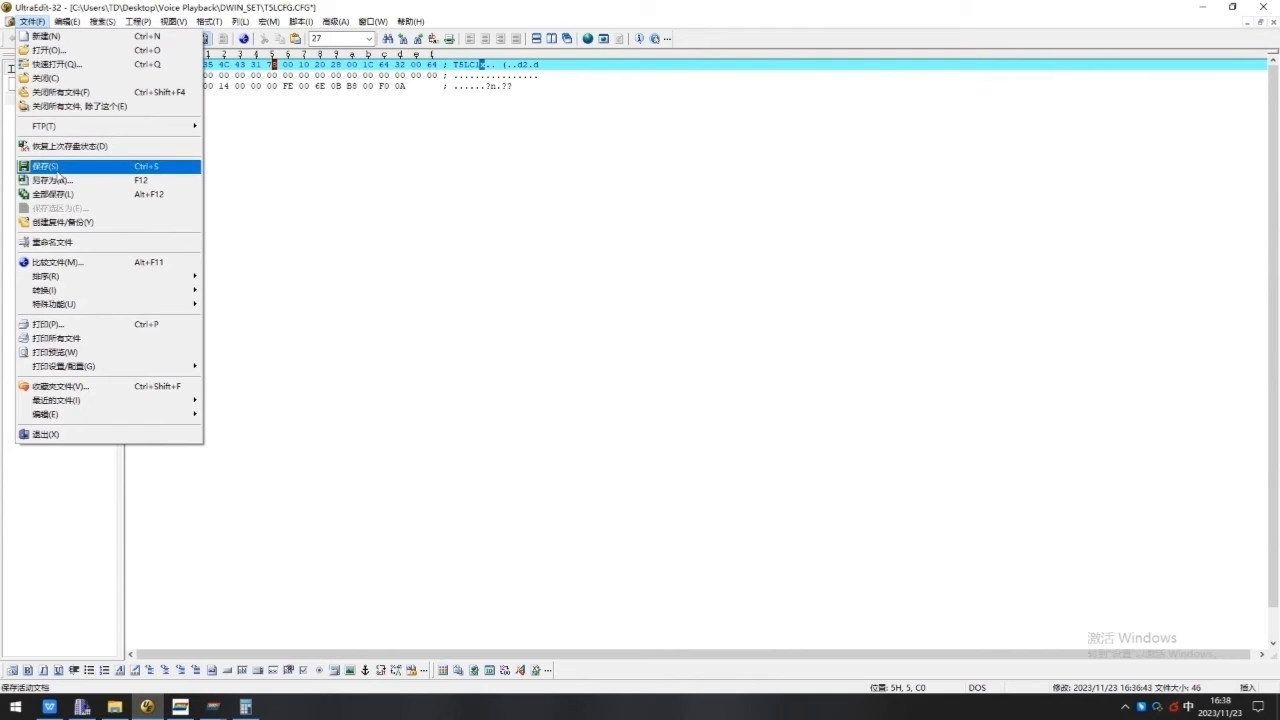
click(46, 166)
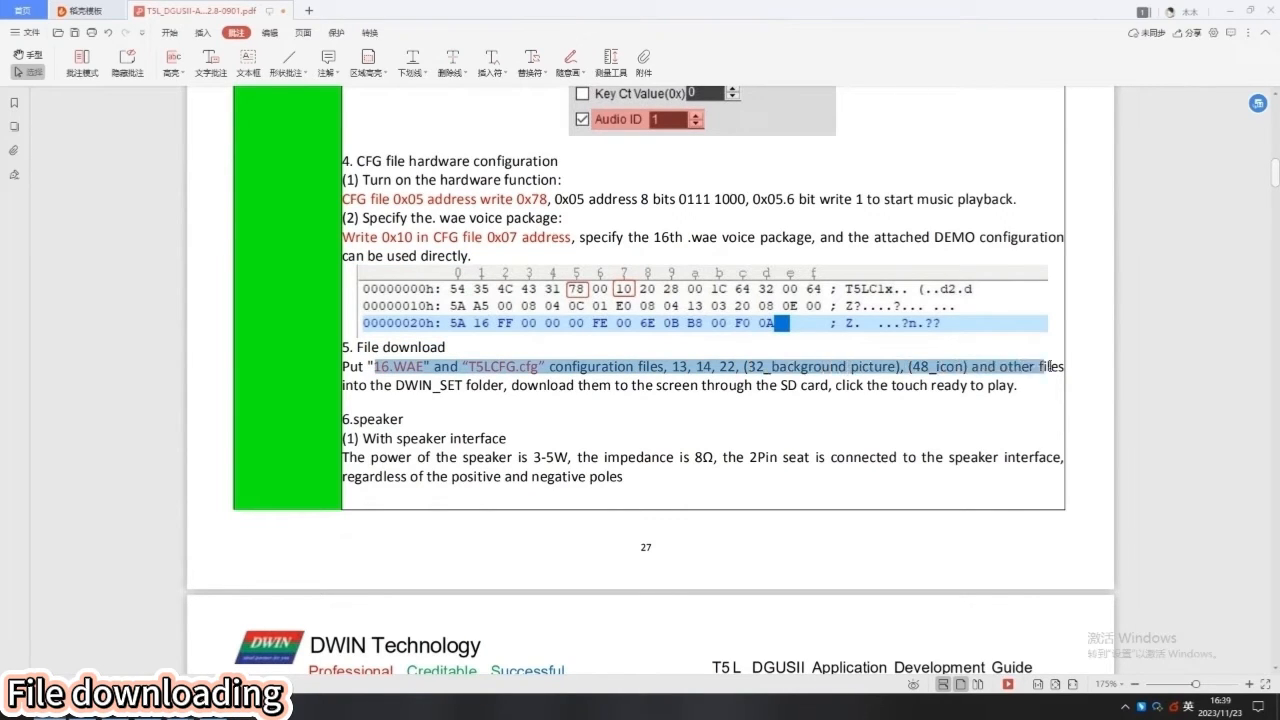
drag(374, 366, 548, 385)
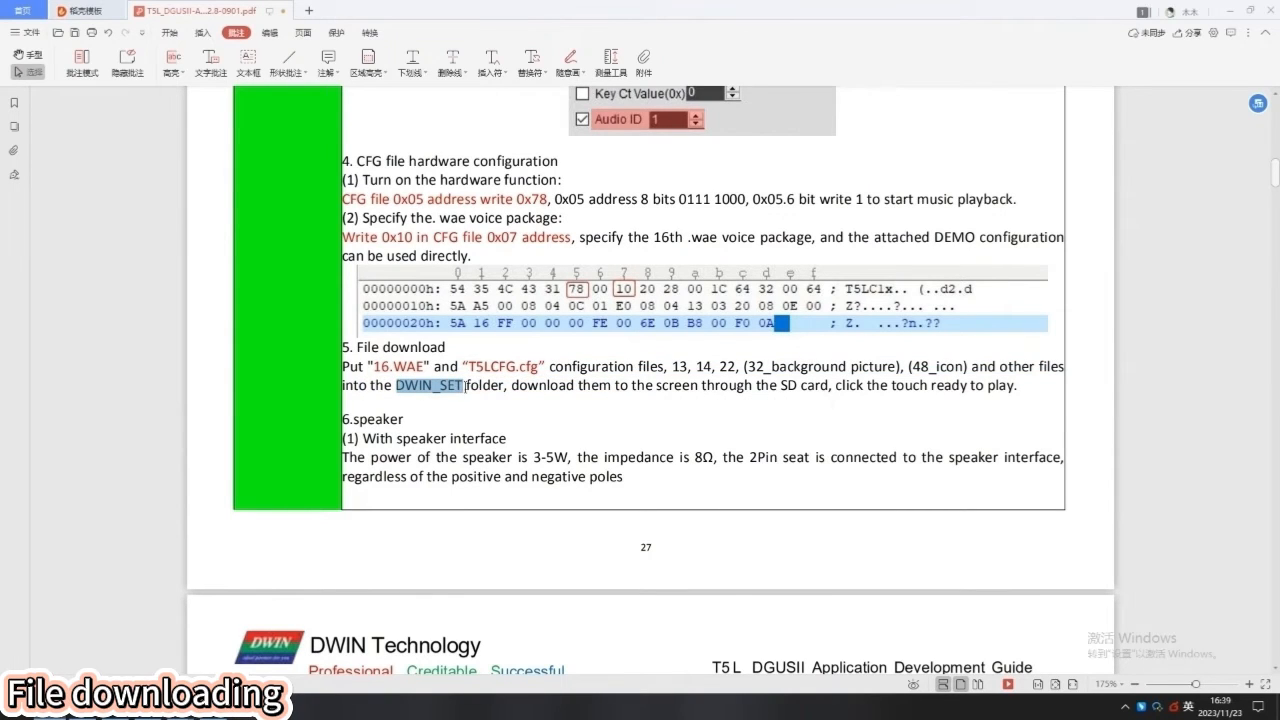
double_click(428, 385)
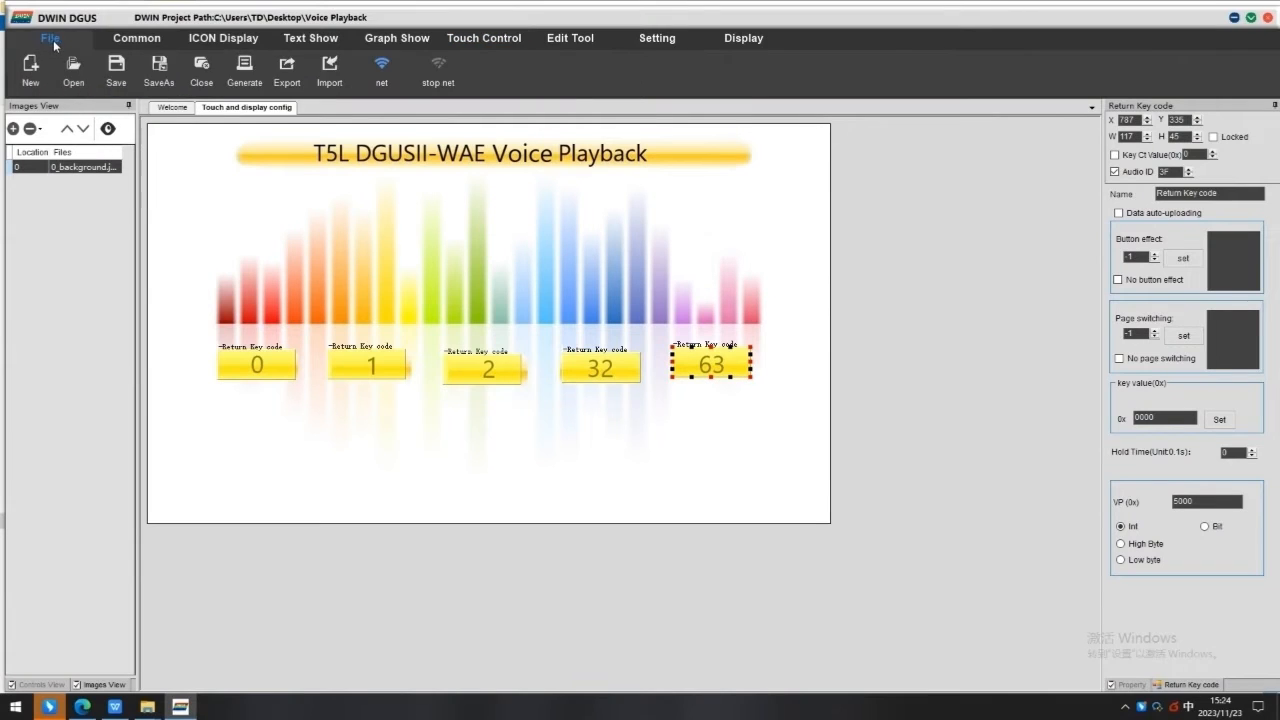
Step: Generate the config file and save the Voice Playback project, dismissing both notices
click(243, 71)
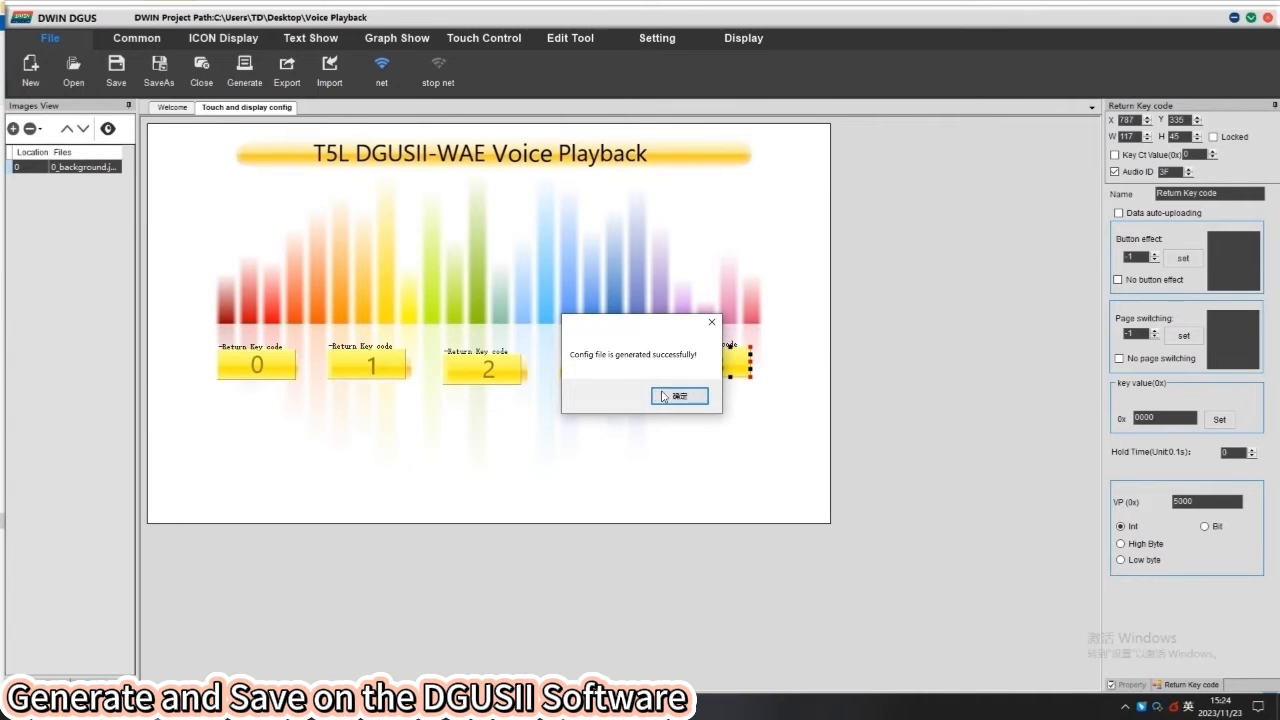
click(679, 395)
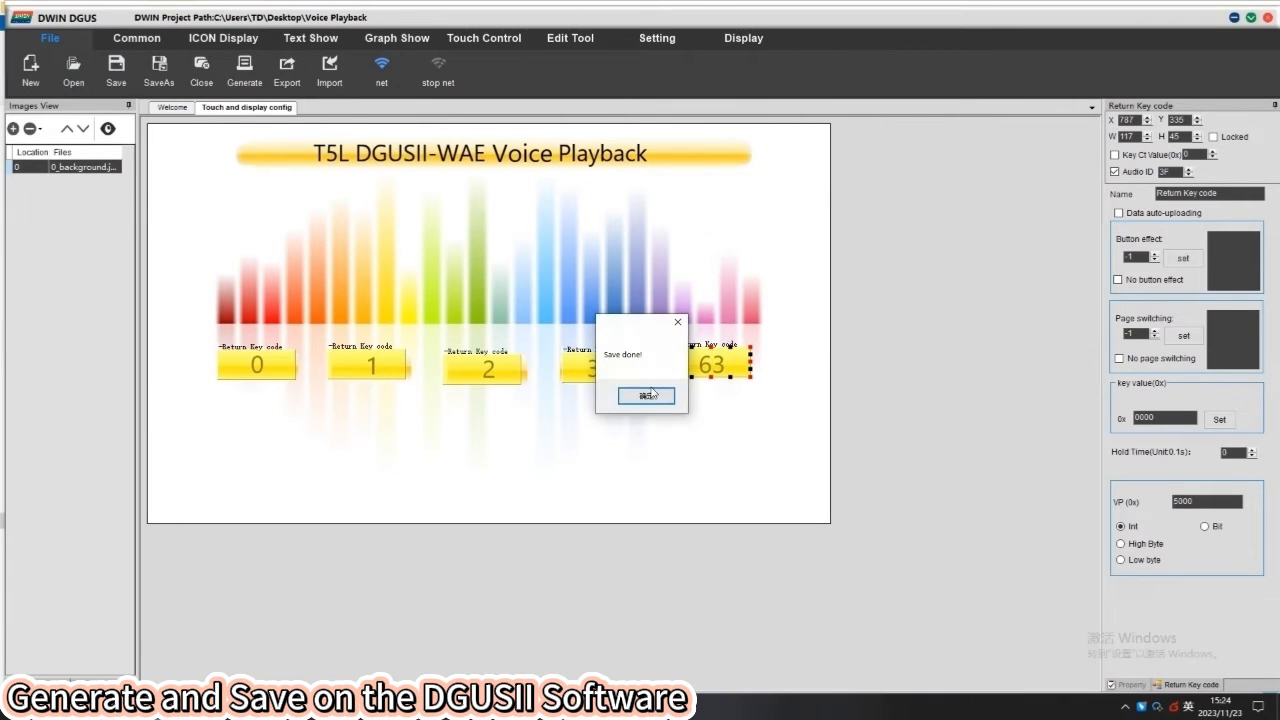
click(645, 395)
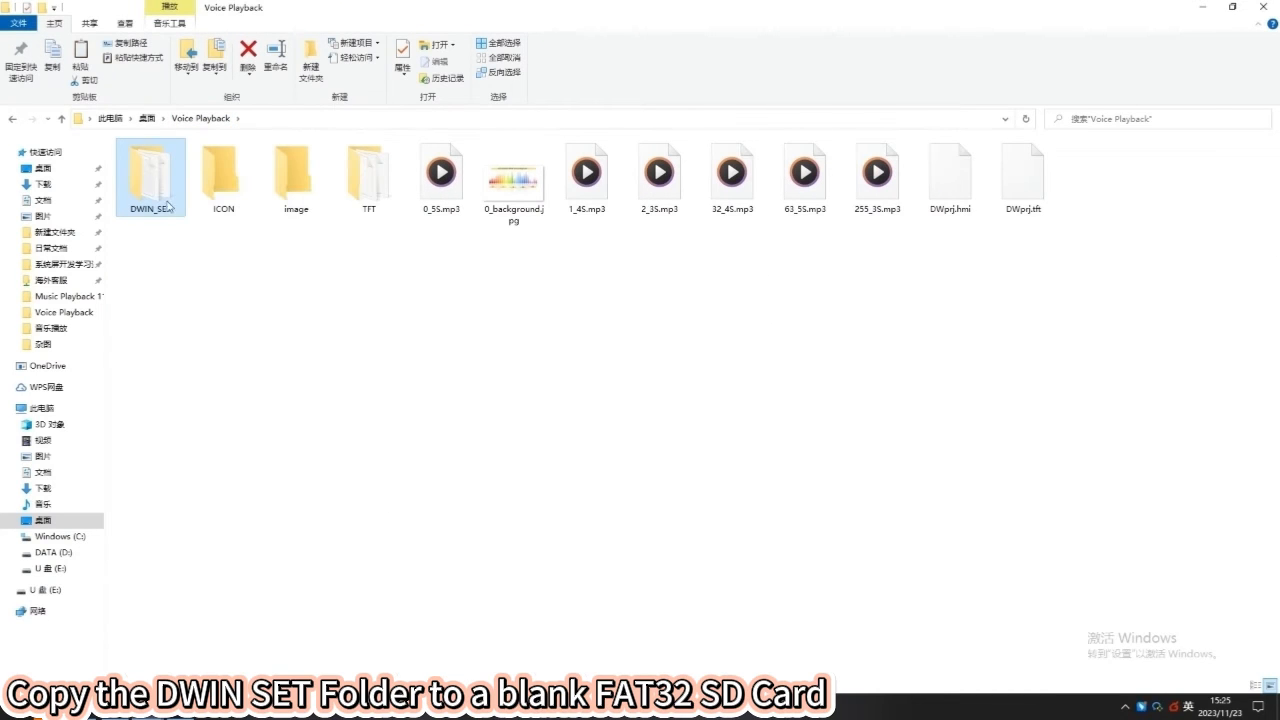
Step: Pick the DWIN_SET folder in Voice Playback for copying to the SD card
click(47, 590)
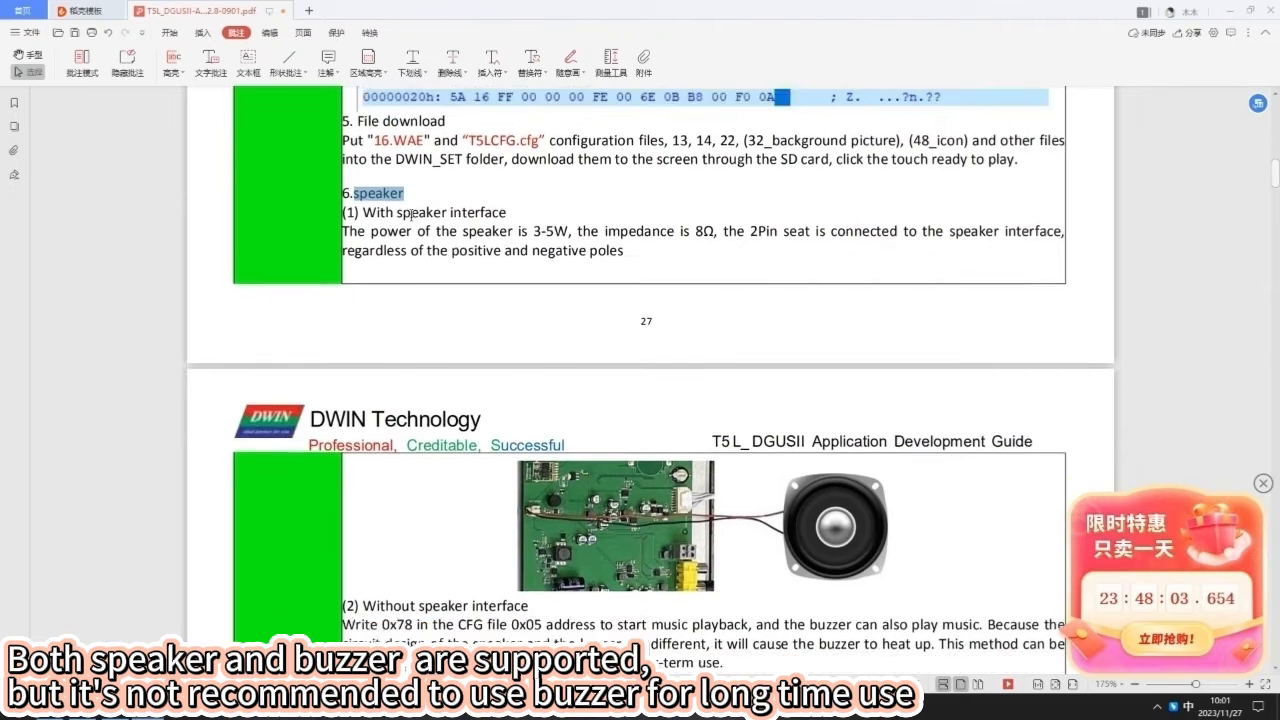
Step: Highlight the buzzer warning 'used as a test, not recommended for long-term use' in yellow
scroll(down, 3)
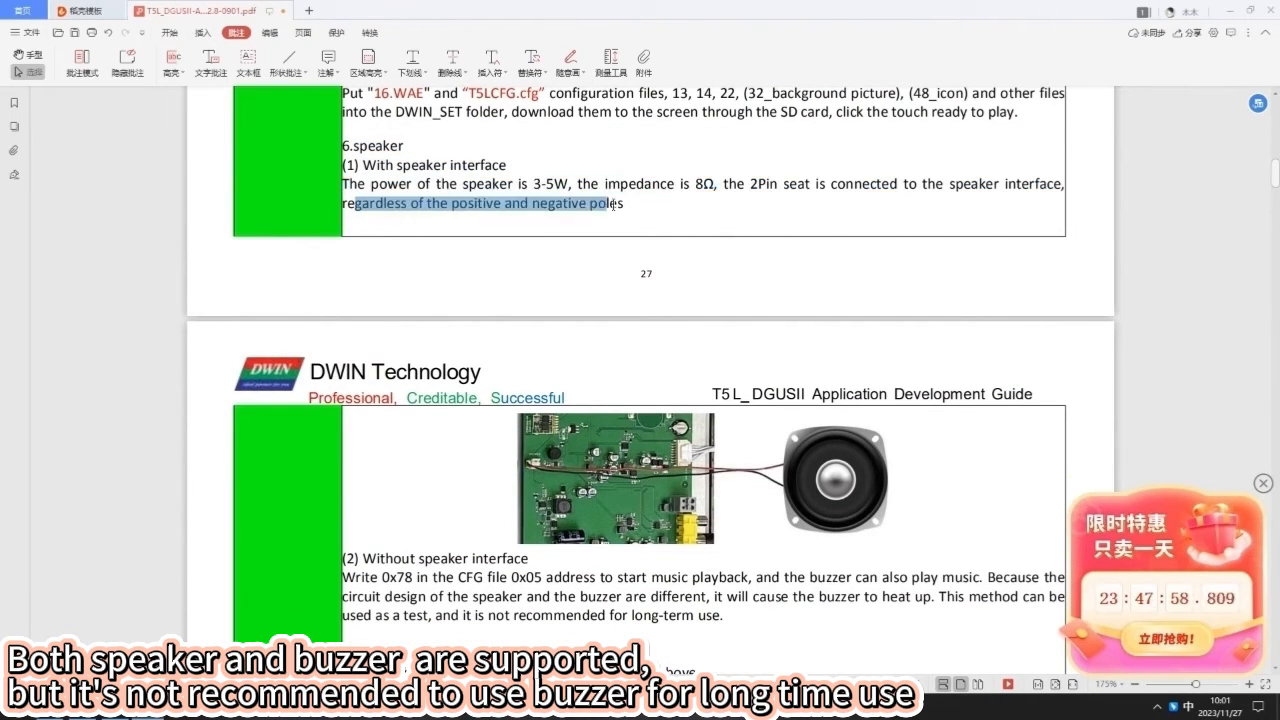
scroll(down, 3)
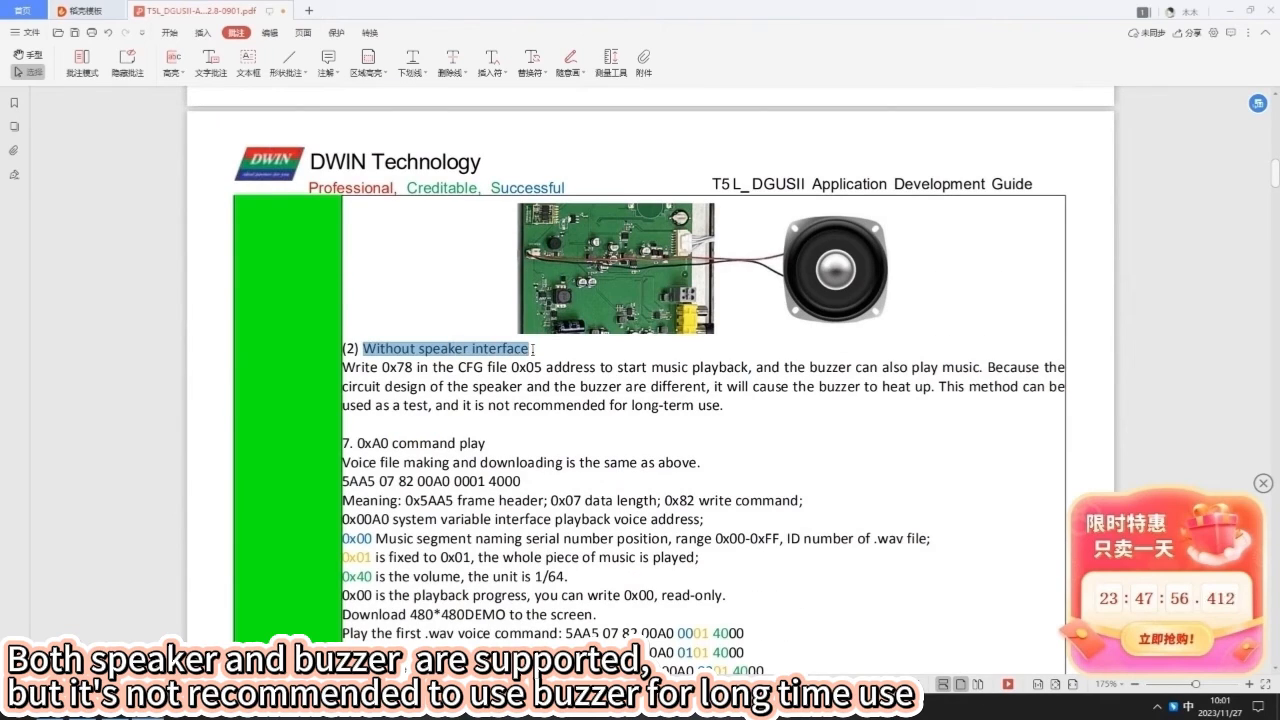
right_click(445, 367)
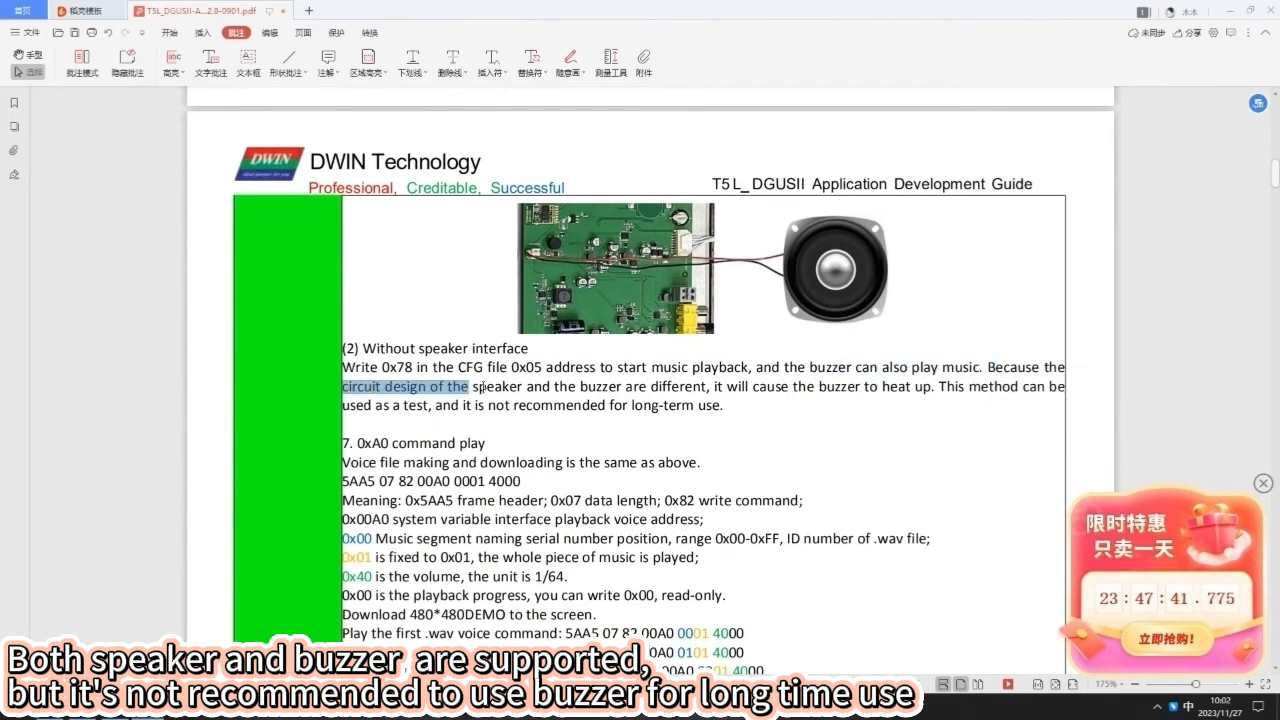
drag(466, 386, 707, 386)
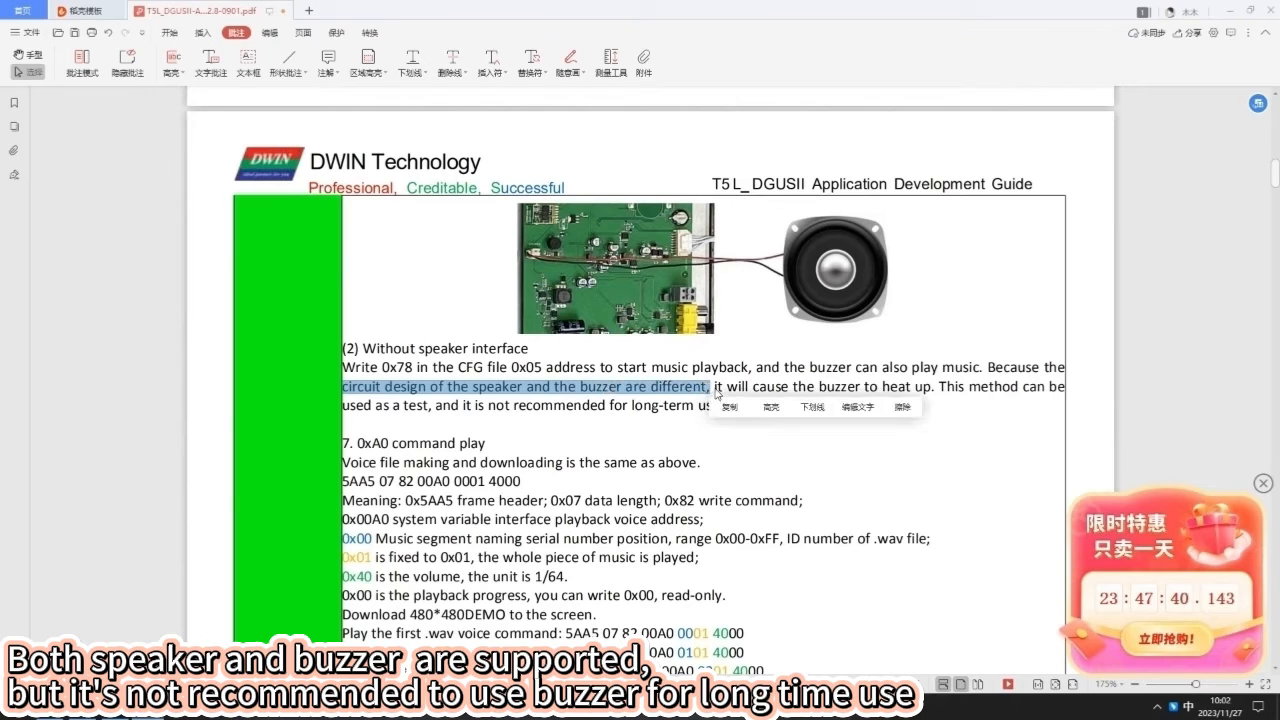
drag(712, 387, 857, 387)
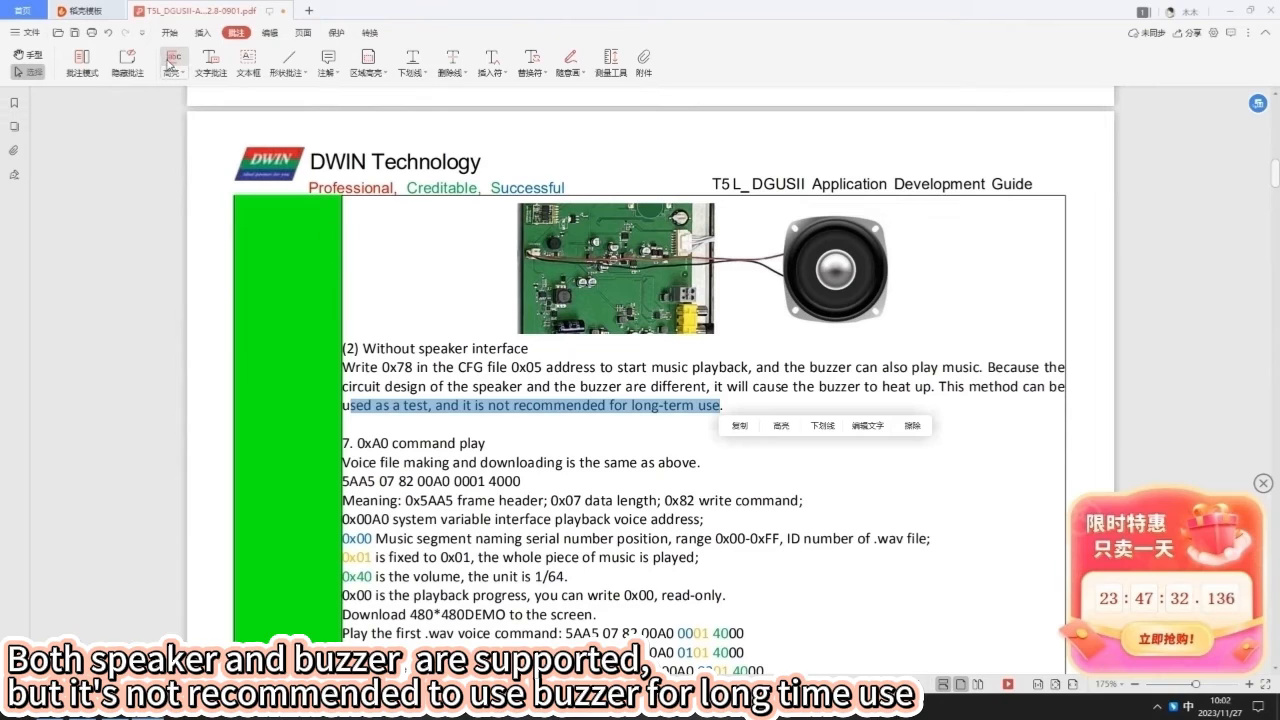
scroll(down, 3)
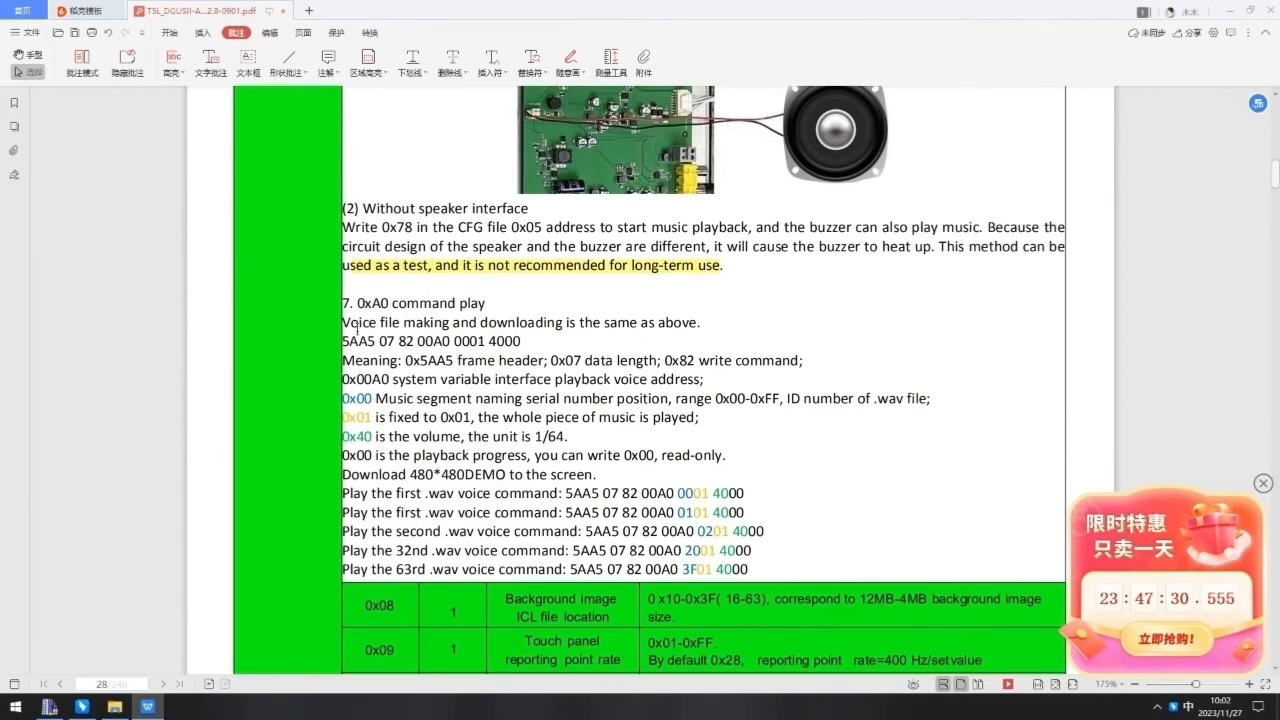
double_click(413, 303)
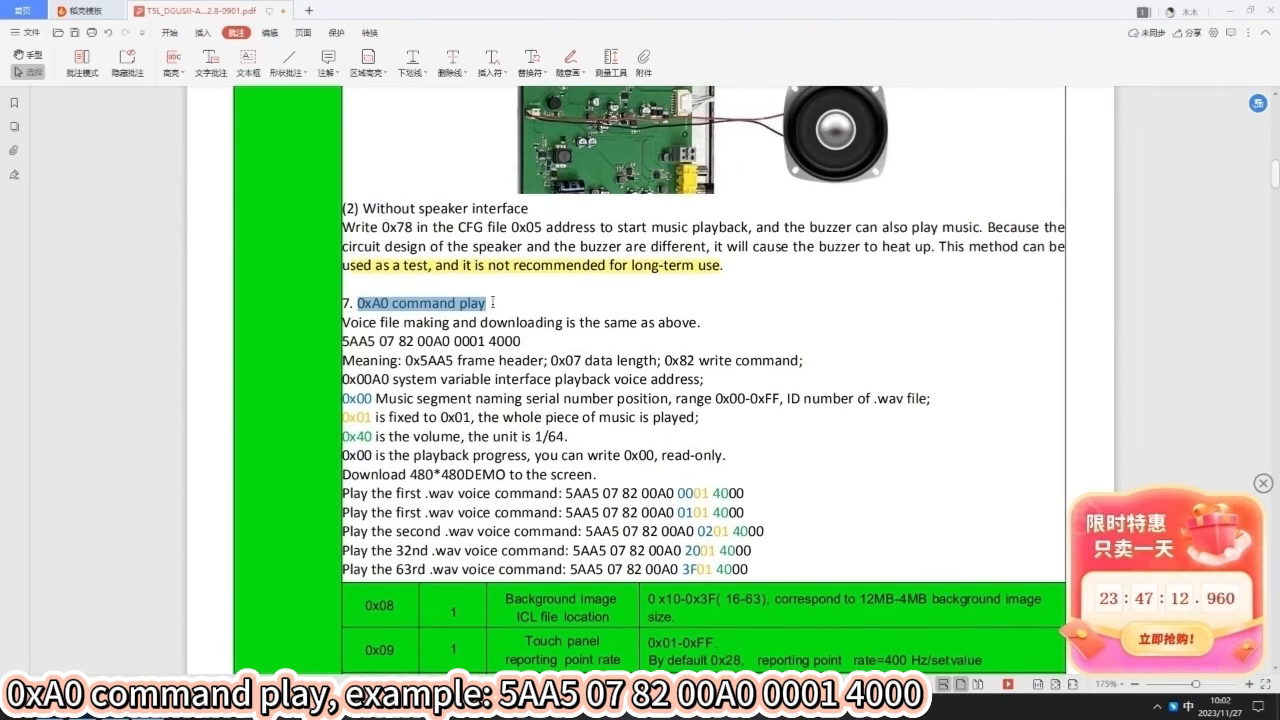
drag(357, 302, 635, 322)
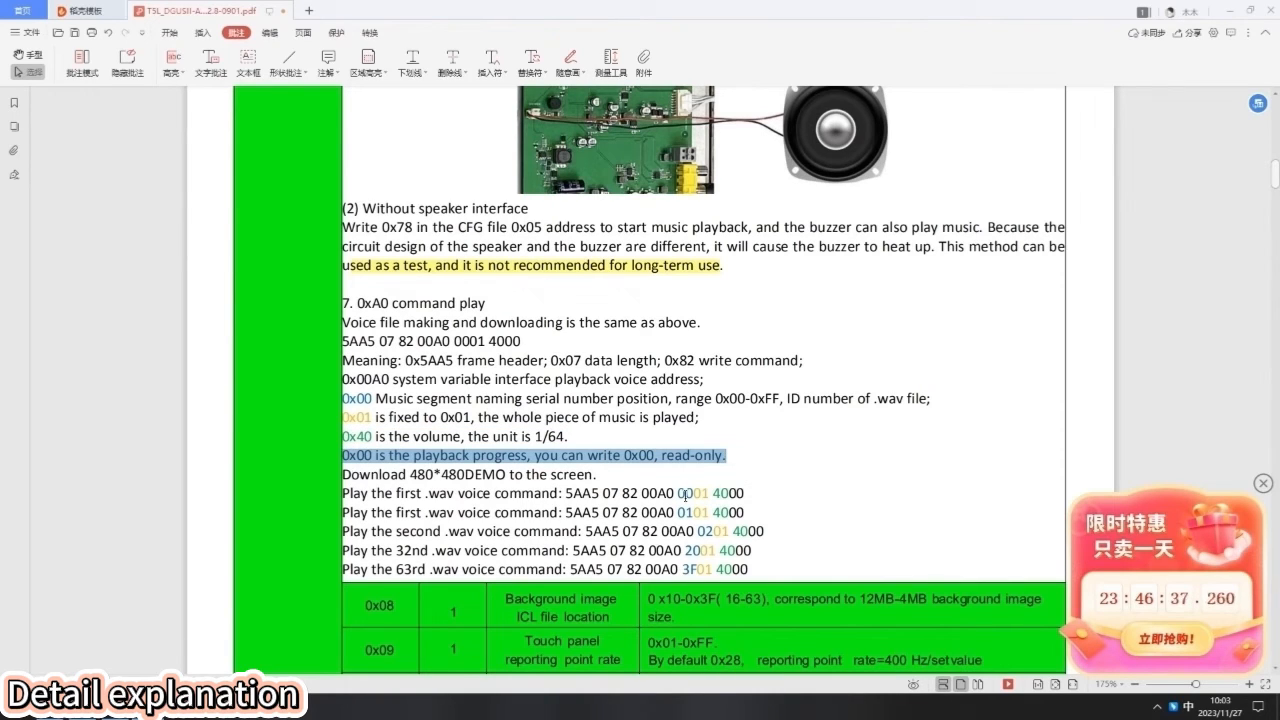
double_click(690, 493)
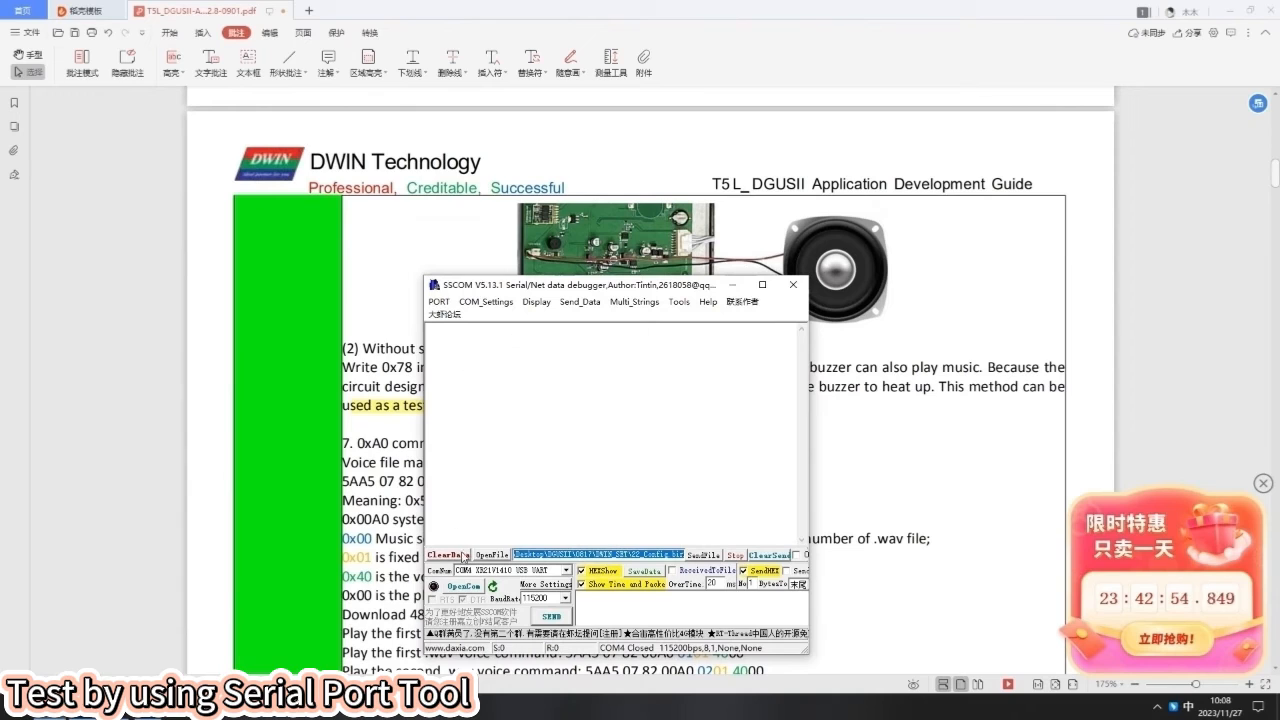
Step: With COM4 open at 115200, send the 0xA0 command 5AA5 07 82 00A0 0001 4000 for voice 01
click(462, 585)
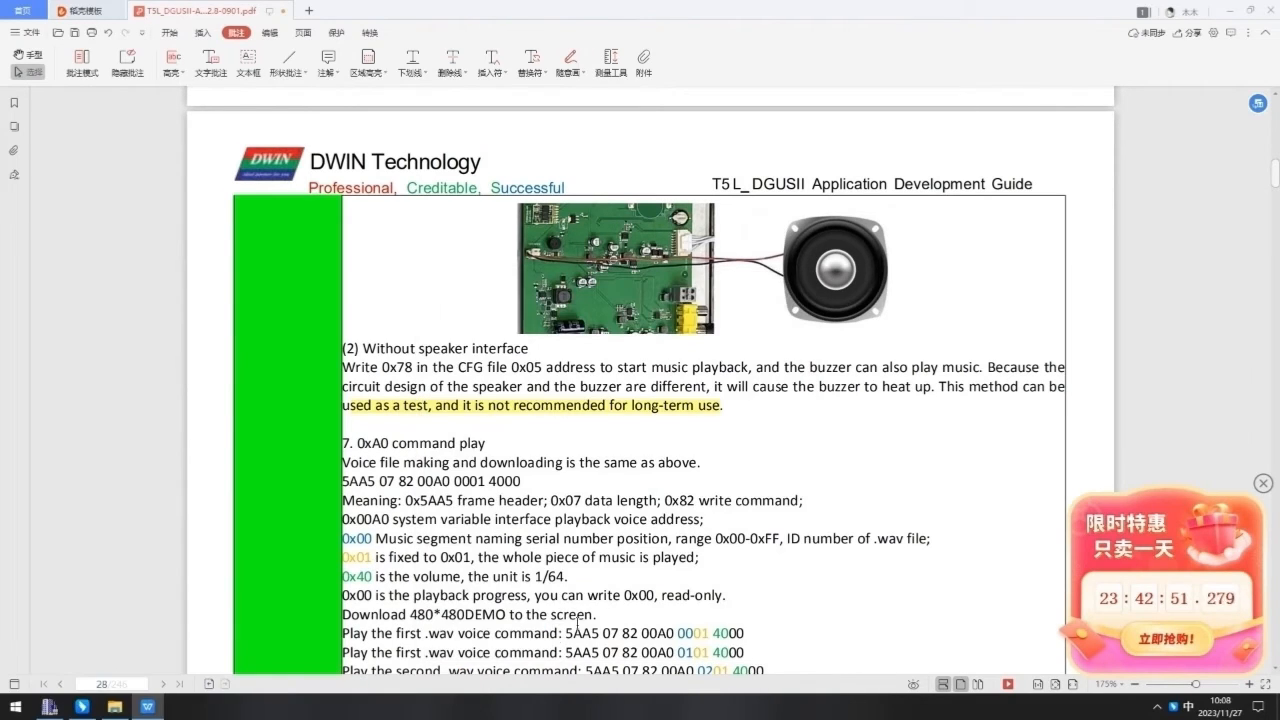
drag(575, 632, 745, 632)
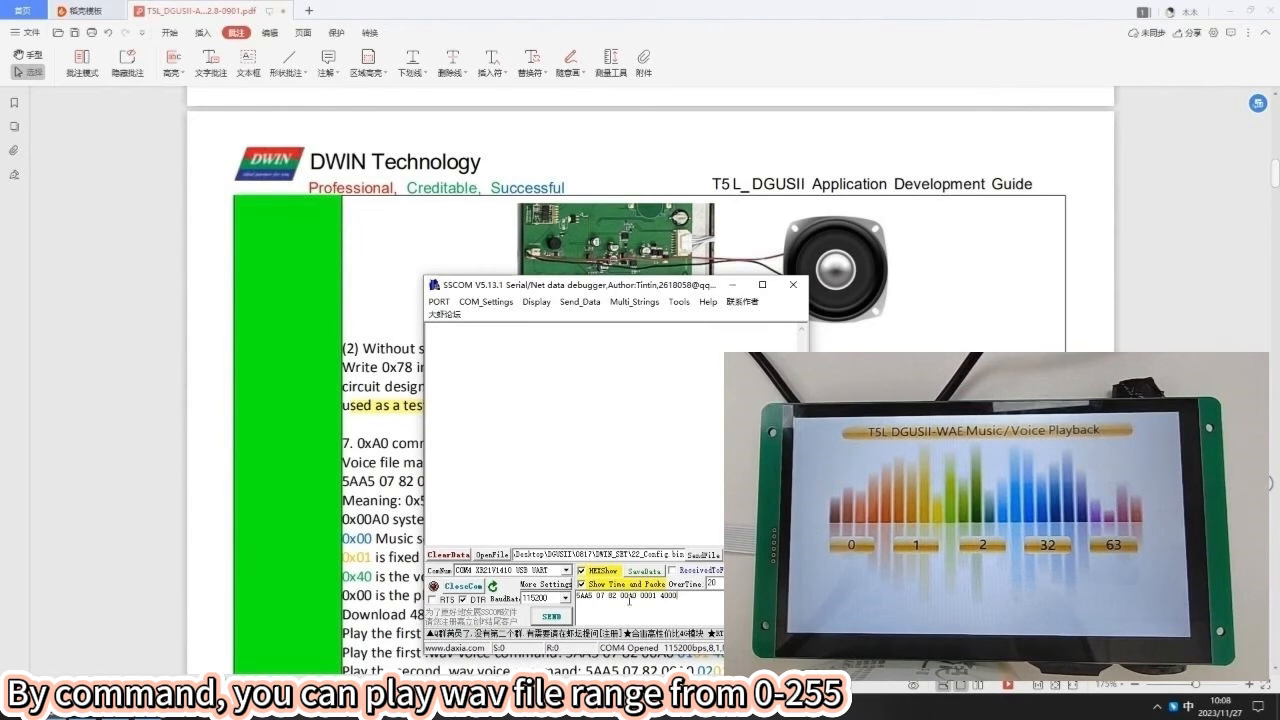
click(550, 616)
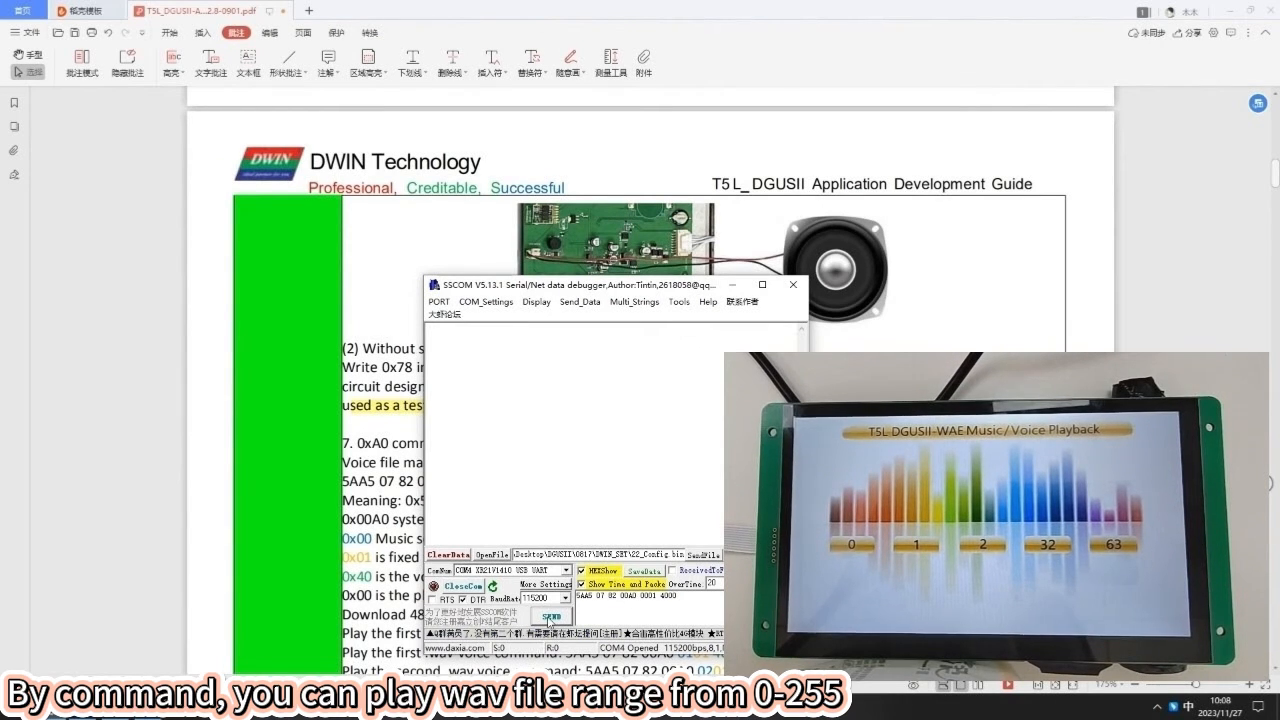
click(550, 616)
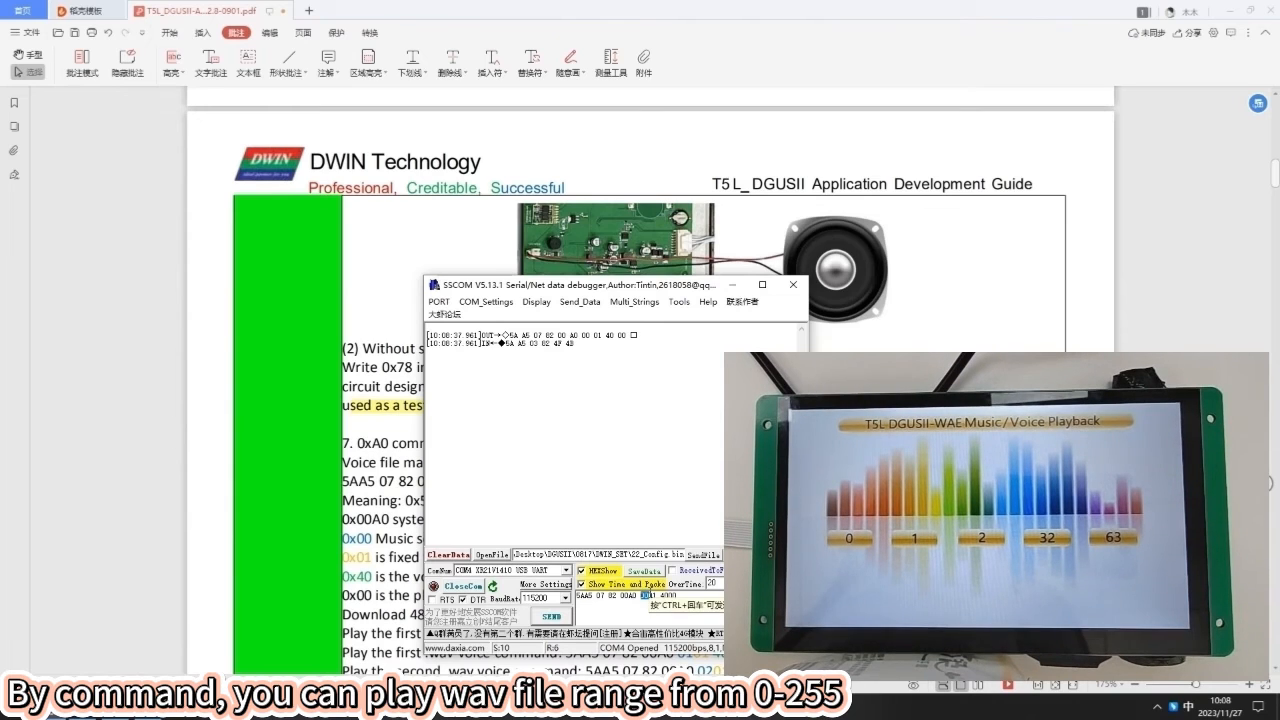
Step: Resend the 0xA0 play command for voices 20, 3F and 01, each answered with 4F4B
click(550, 614)
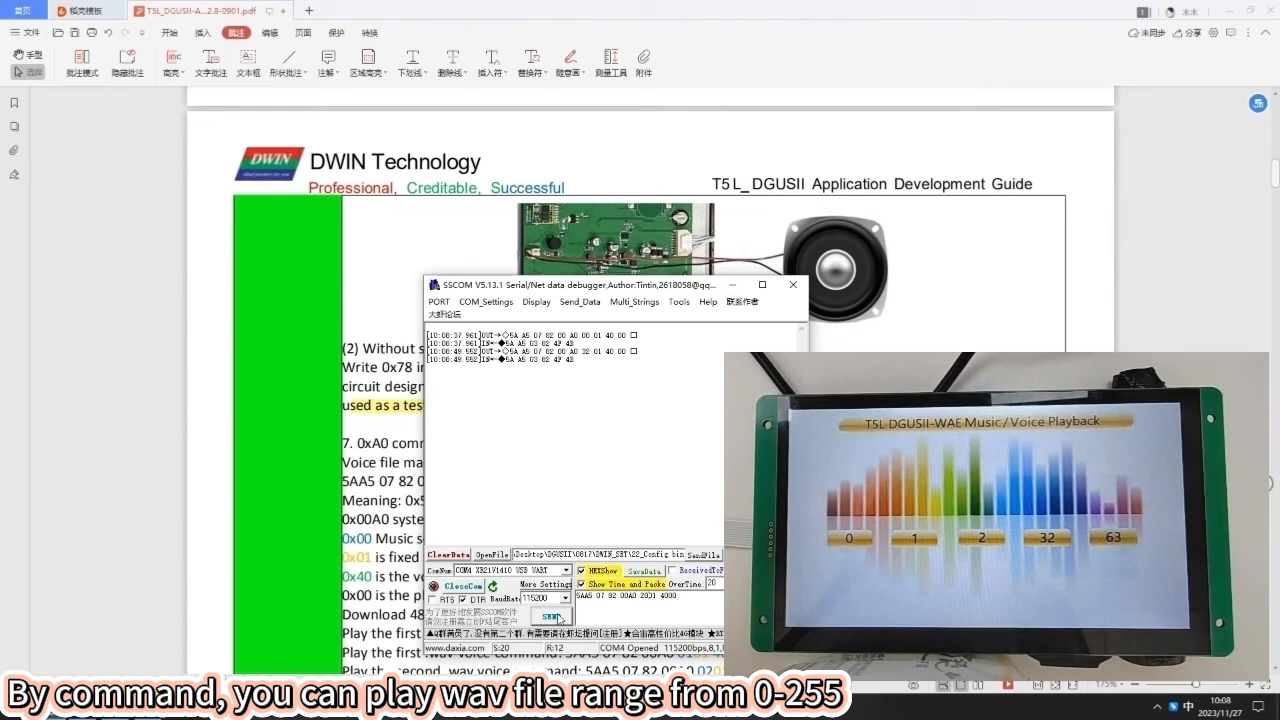
click(550, 616)
text(FF)
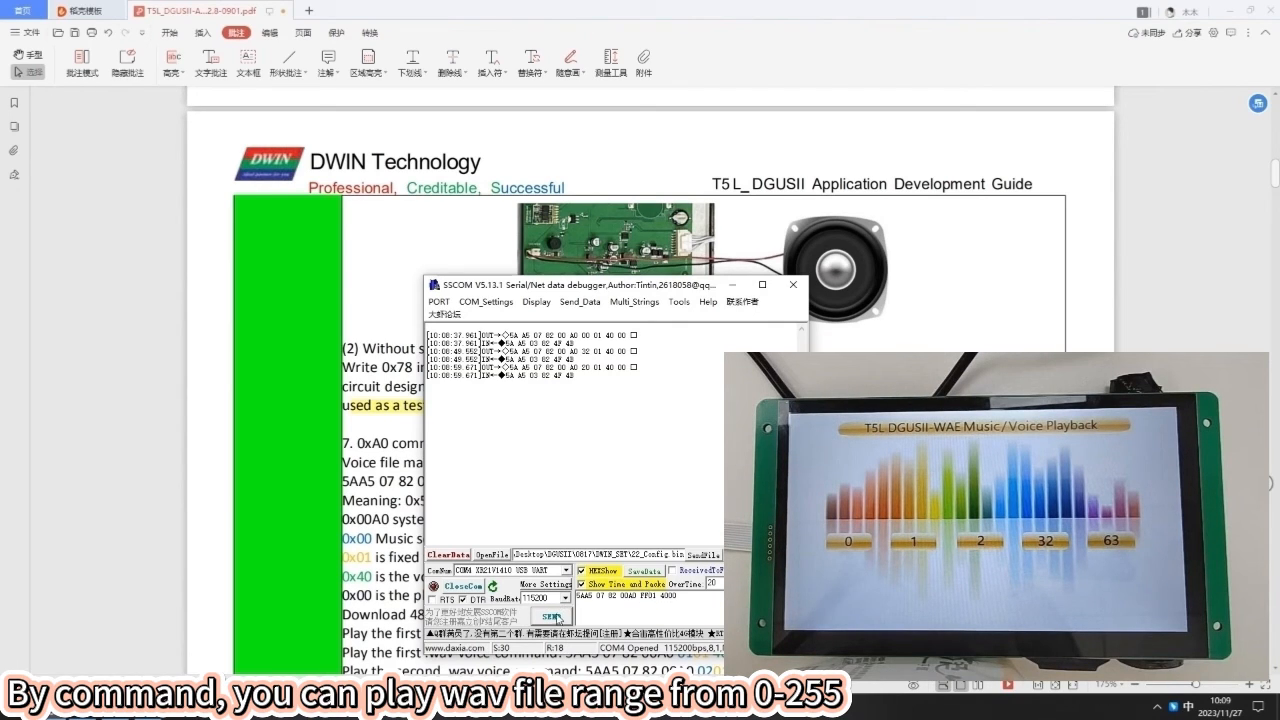
click(551, 615)
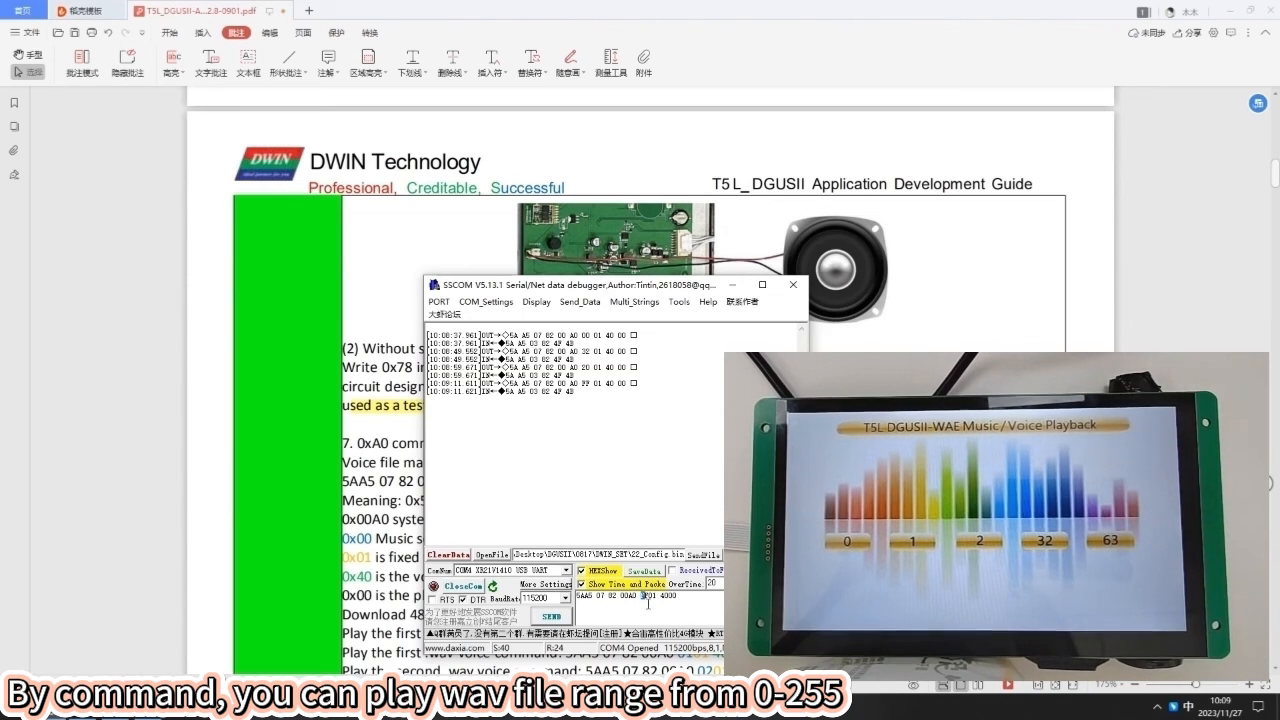
click(550, 616)
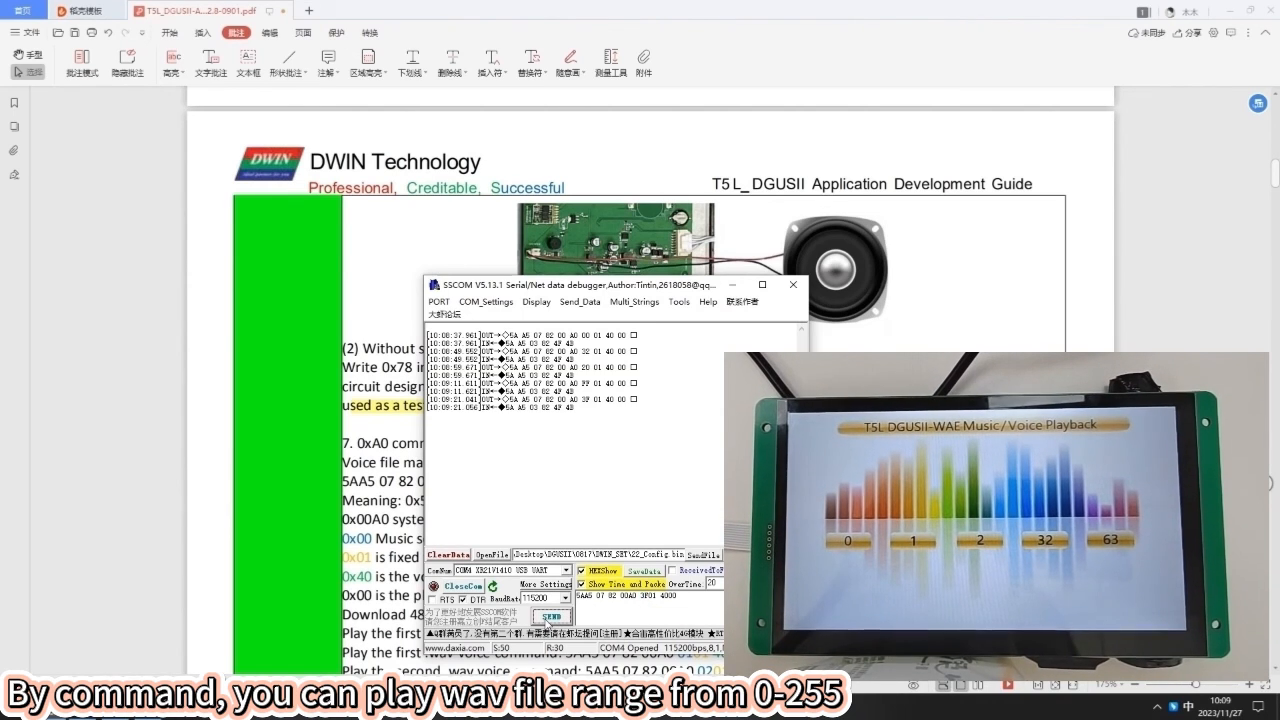